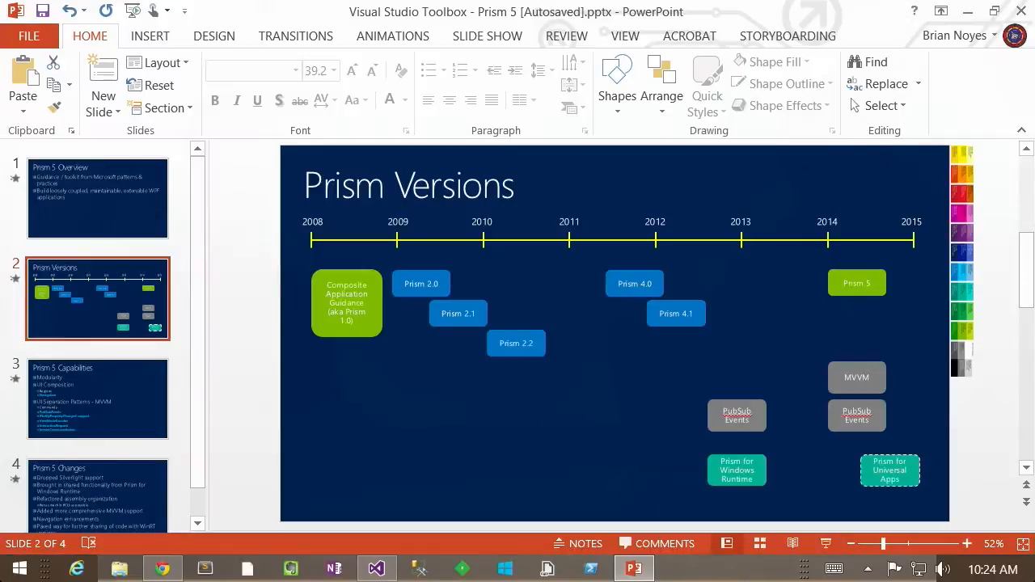
- Switch from the slides to Visual Studio showing the BasicMVVMQuickstart_Desktop solution
left_click(375, 568)
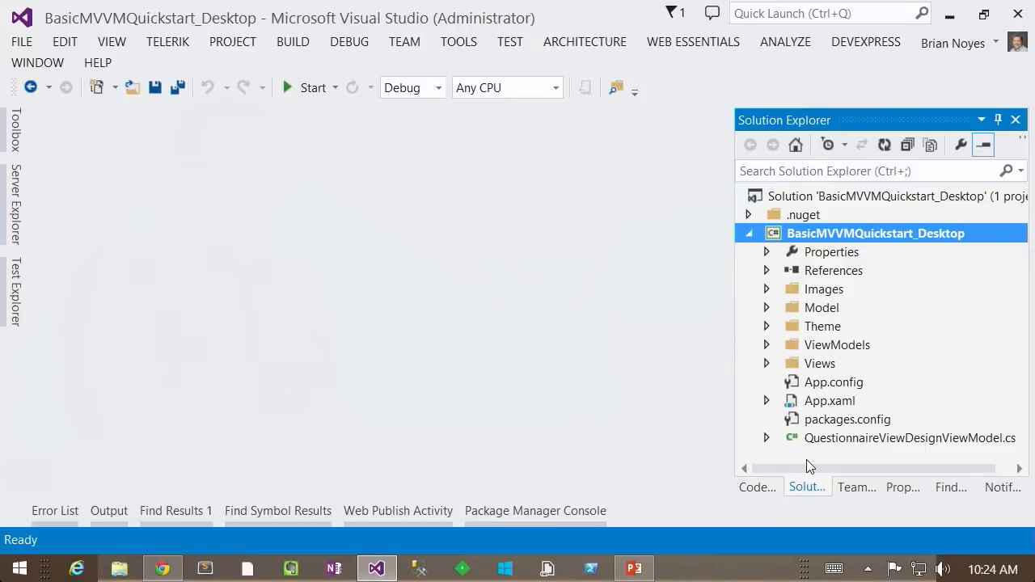
mouse_move(936, 356)
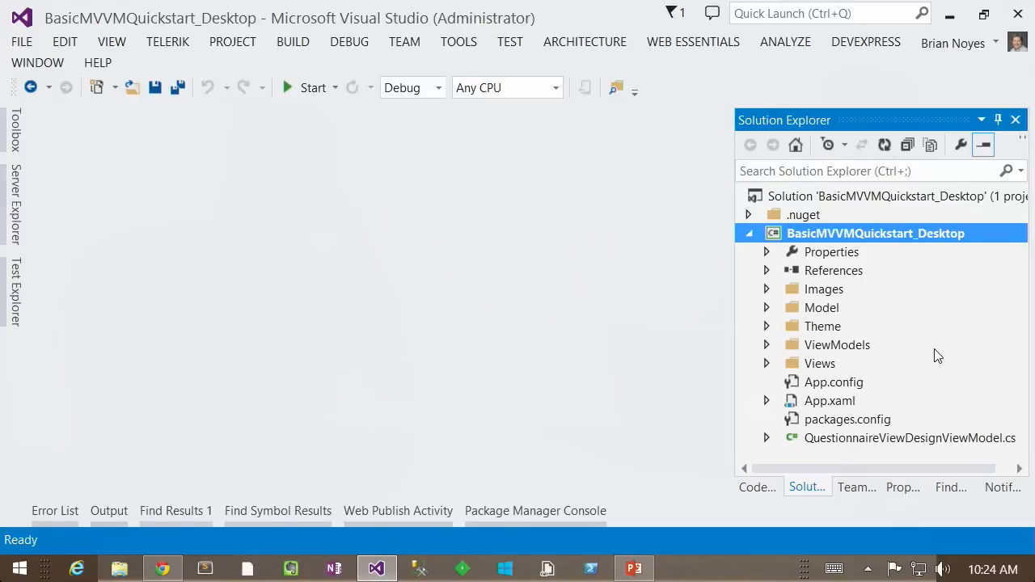
mouse_move(794, 346)
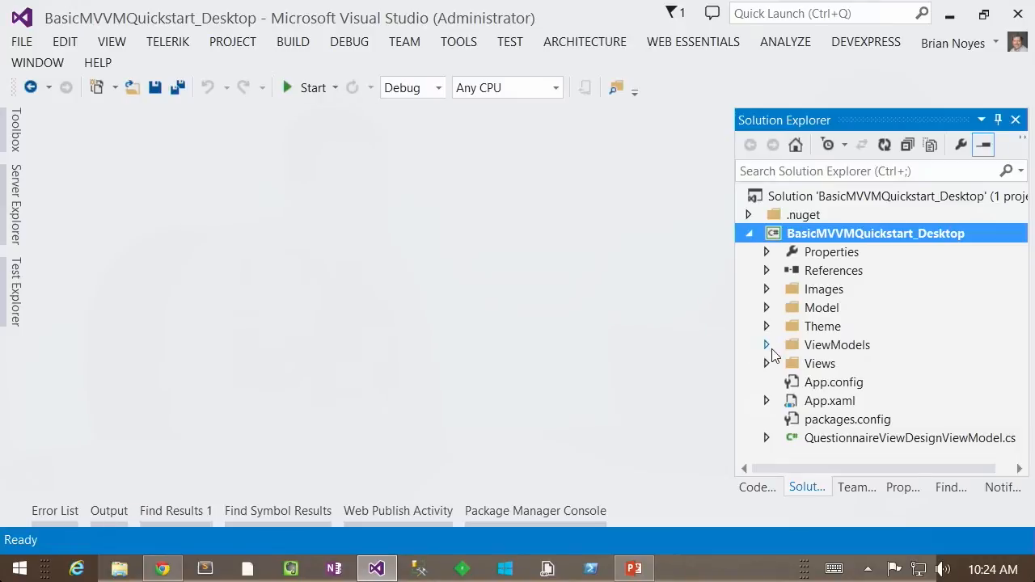
mouse_move(770, 363)
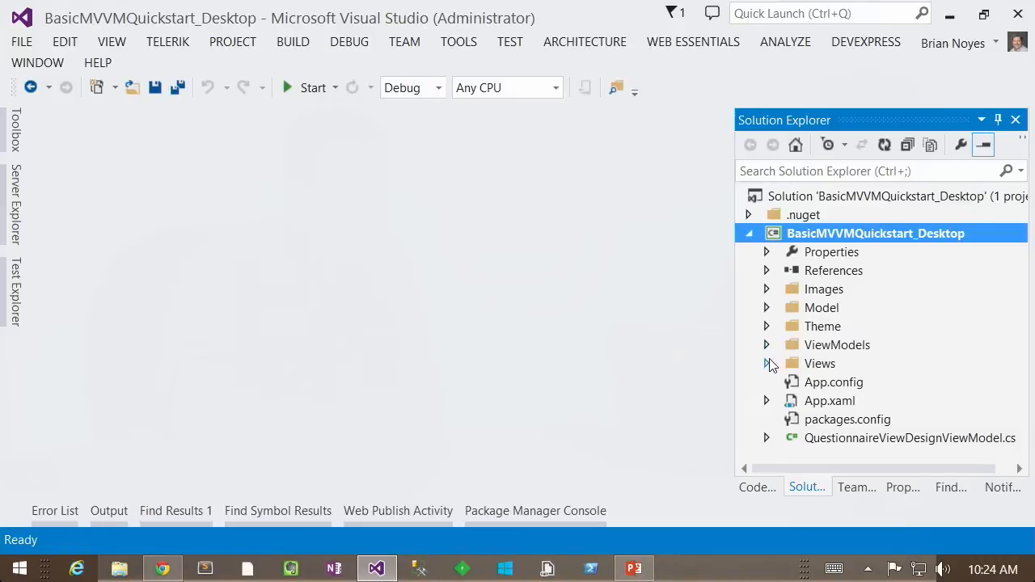
- Open QuestionnaireViewModel.cs from the ViewModels folder and highlight its BindableBase base class
left_click(767, 345)
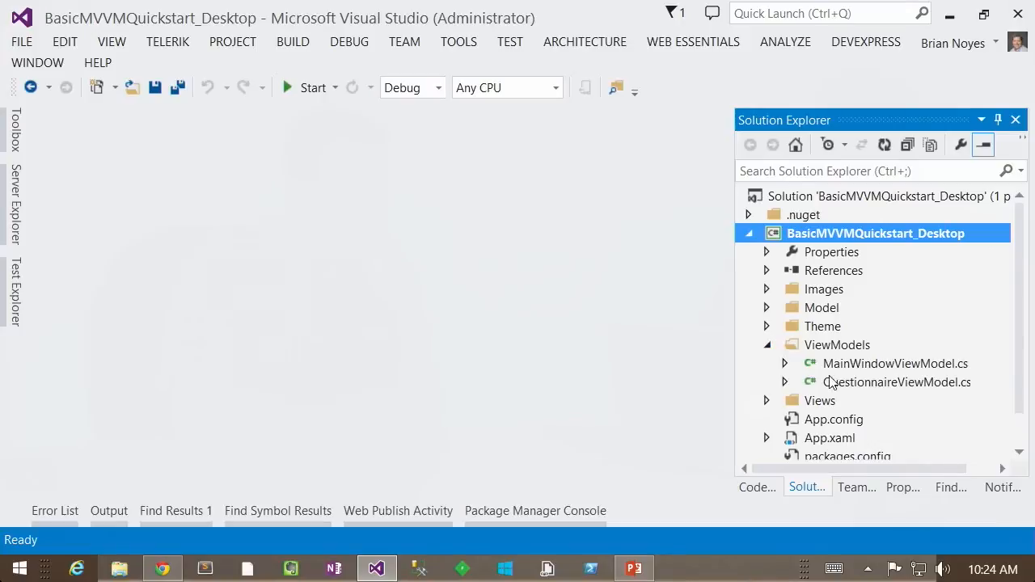
double_click(898, 382)
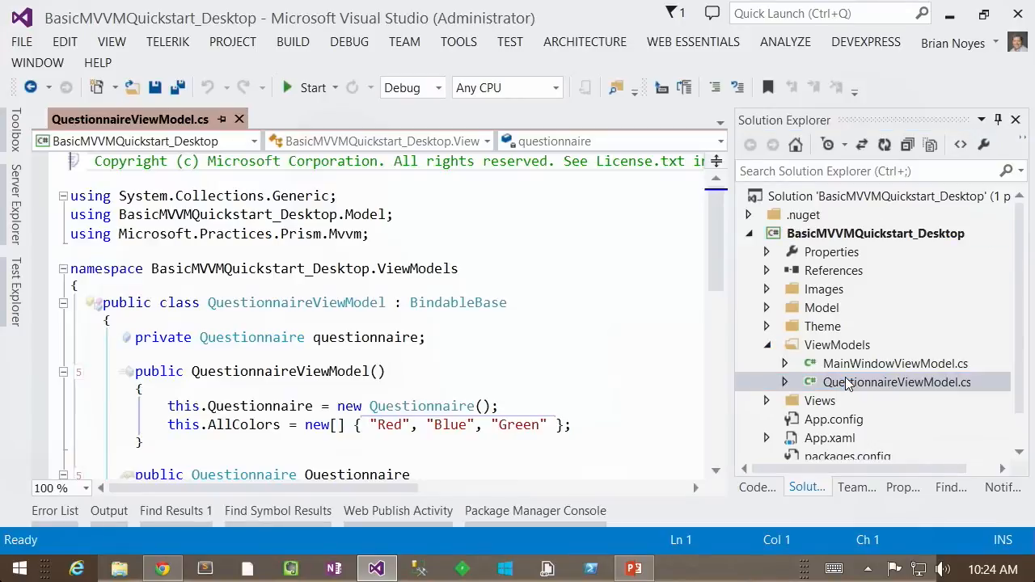
double_click(458, 303)
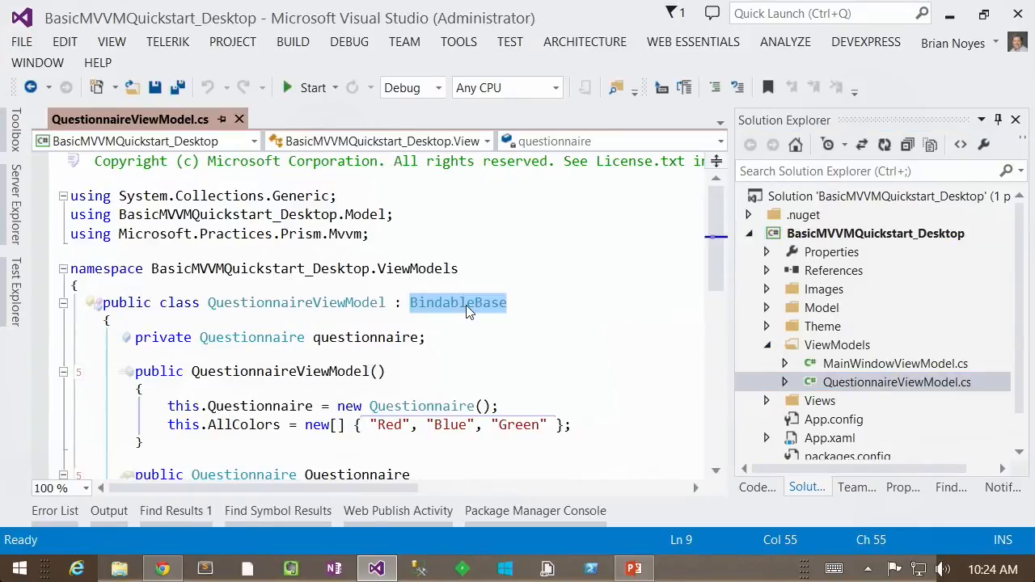
mouse_move(468, 309)
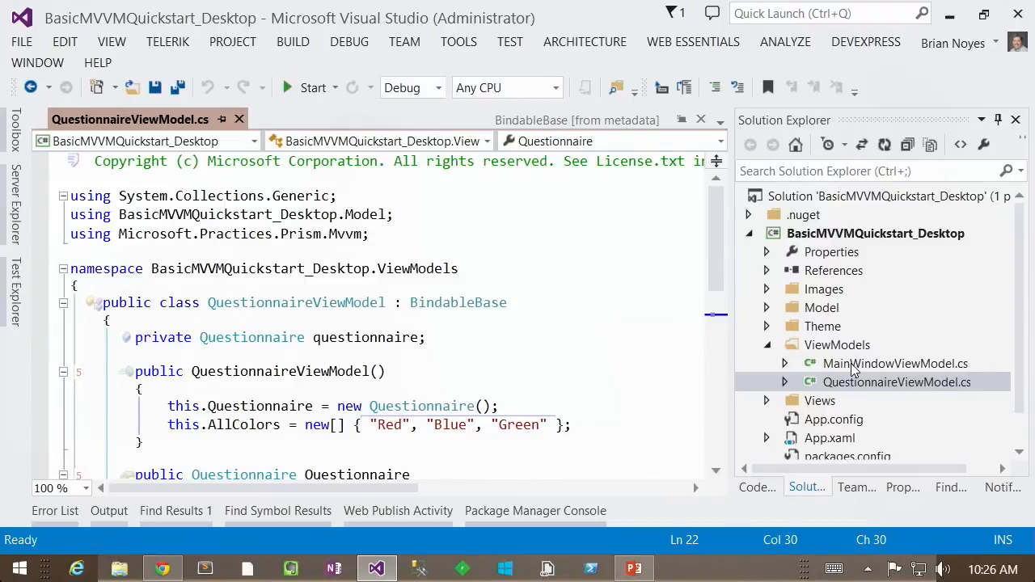
- Review MainWindow.xaml in the Views folder and highlight the MainWindow class name with AutoWireViewModel
double_click(896, 363)
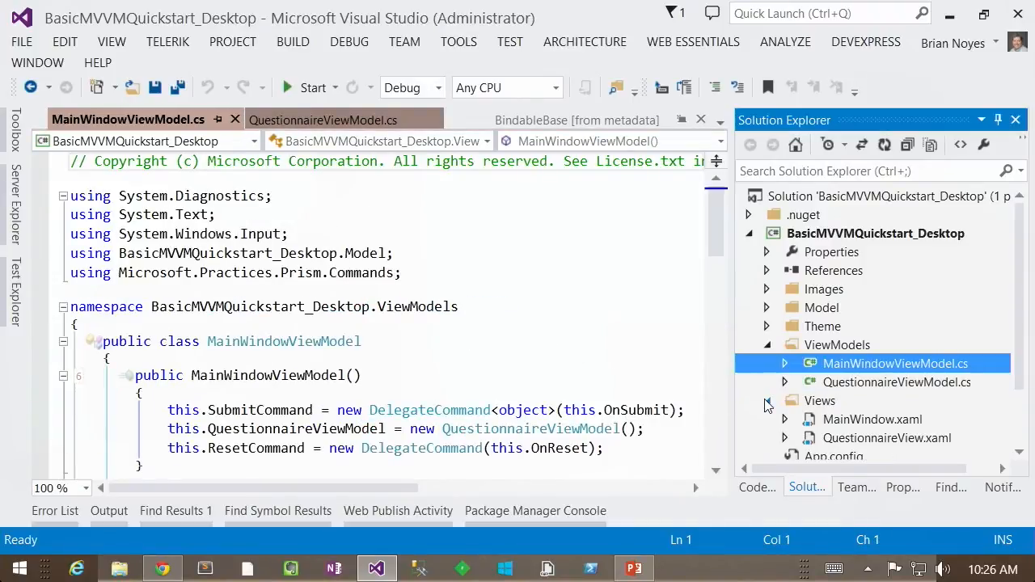
double_click(874, 419)
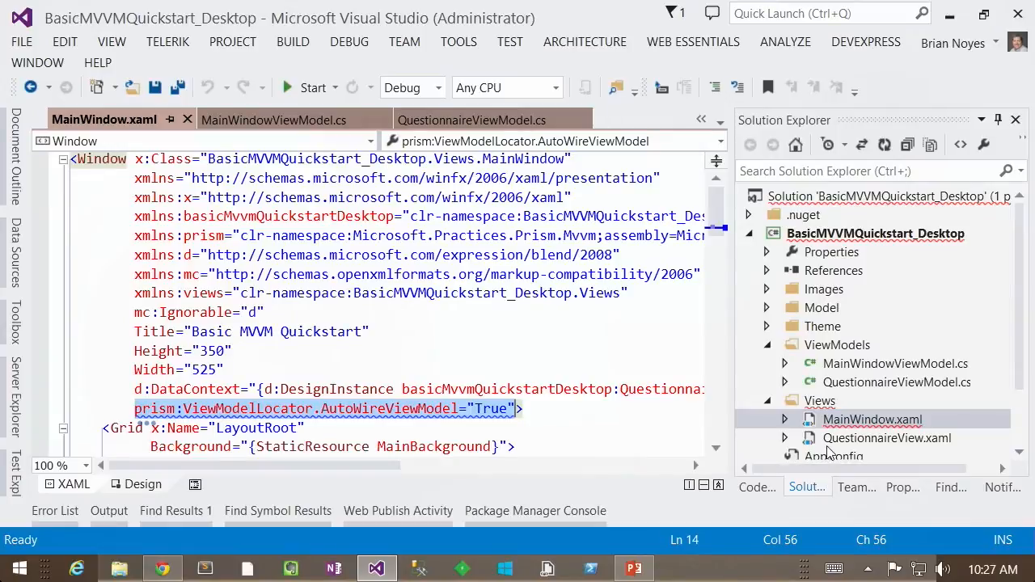
left_click(820, 401)
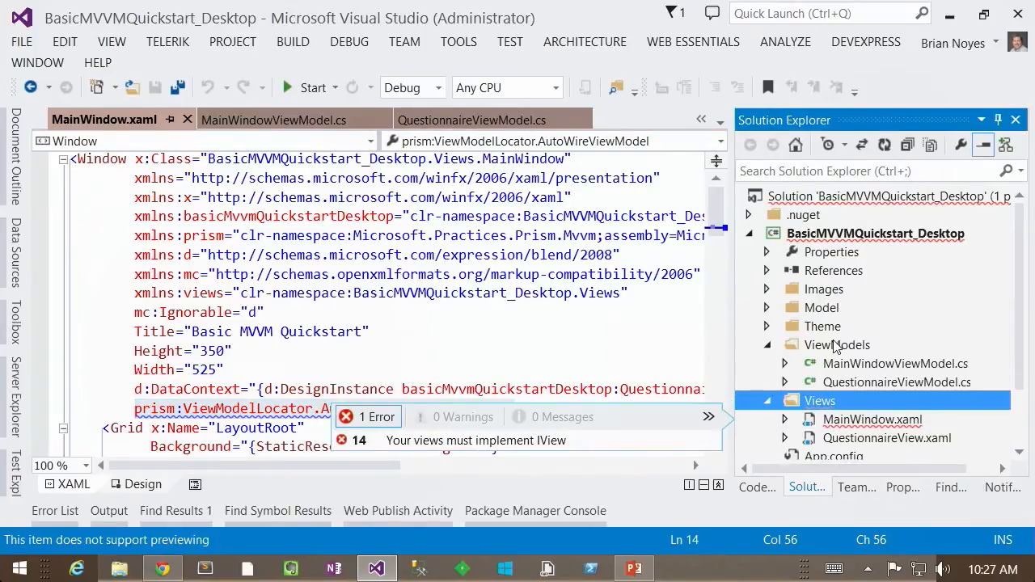
left_click(837, 344)
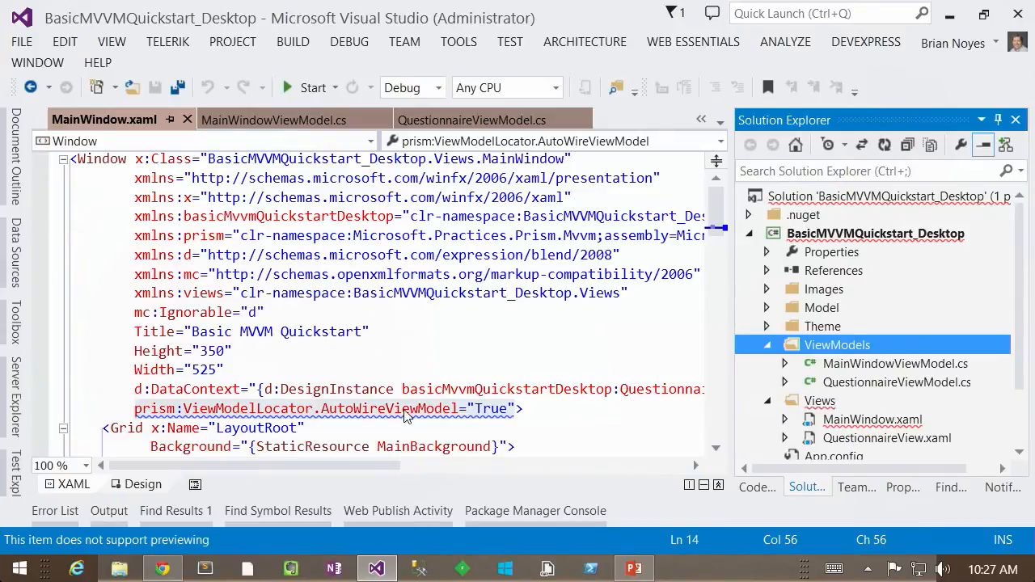
double_click(383, 408)
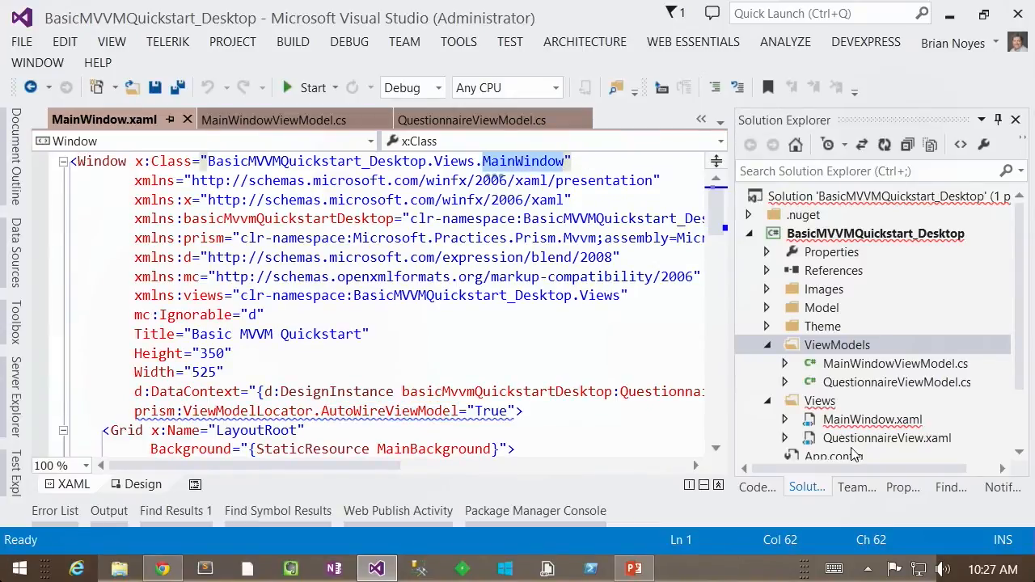
- Reopen MainWindowViewModel.cs to review its DelegateCommand constructor
double_click(895, 362)
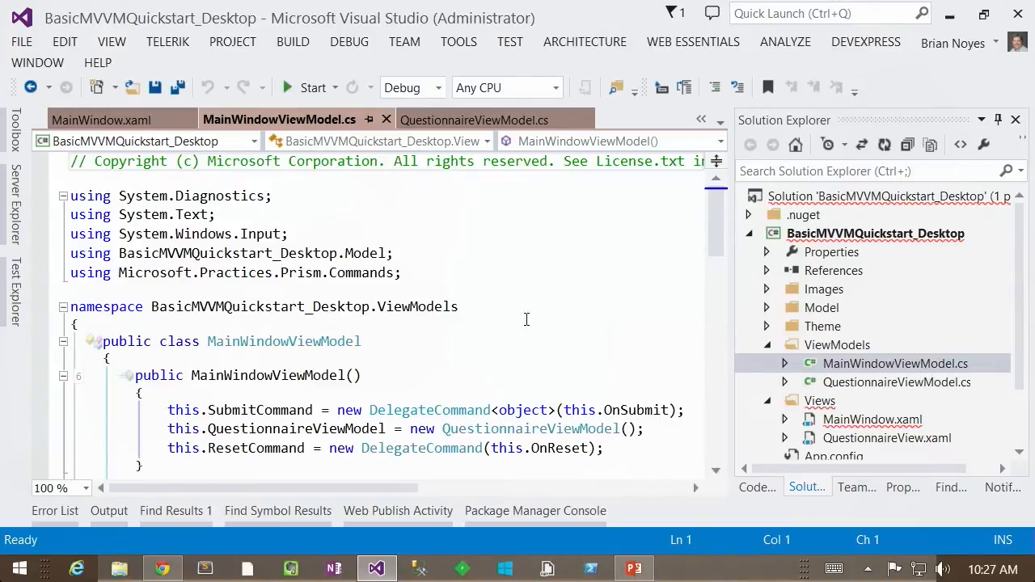
double_click(418, 308)
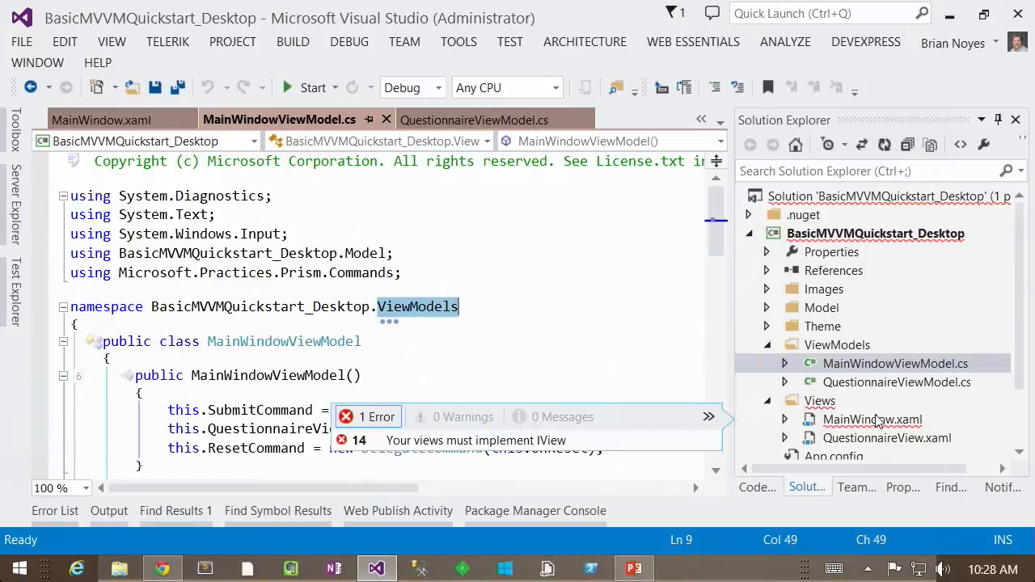
- Run the Basic MVVM Quickstart application from Visual Studio
left_click(874, 421)
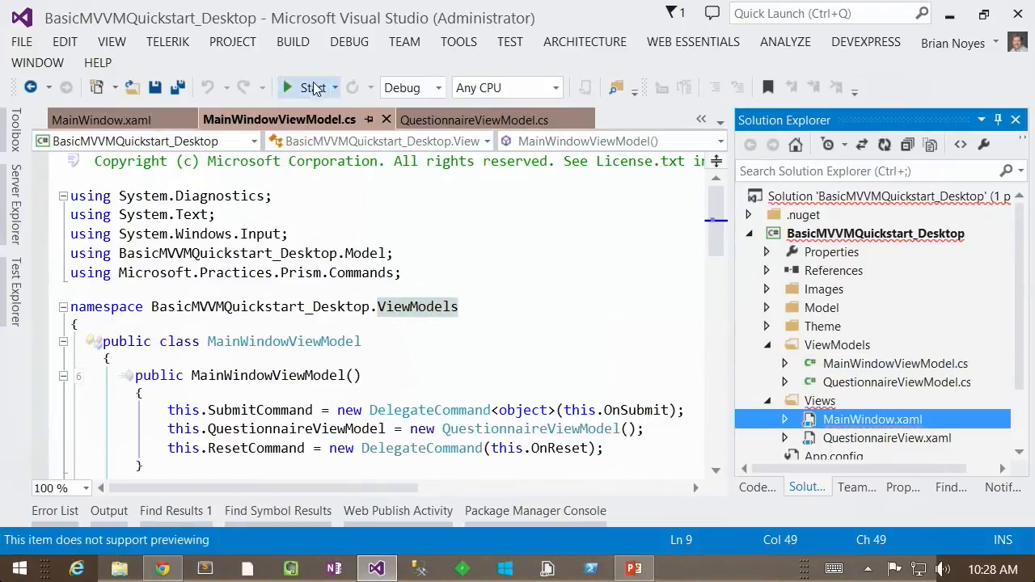
left_click(288, 87)
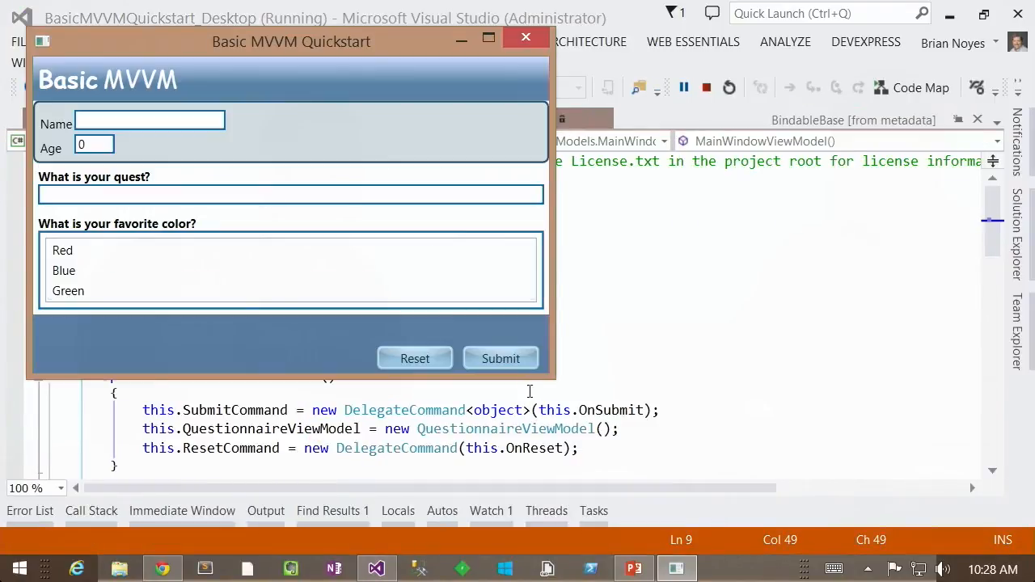
left_click(149, 120)
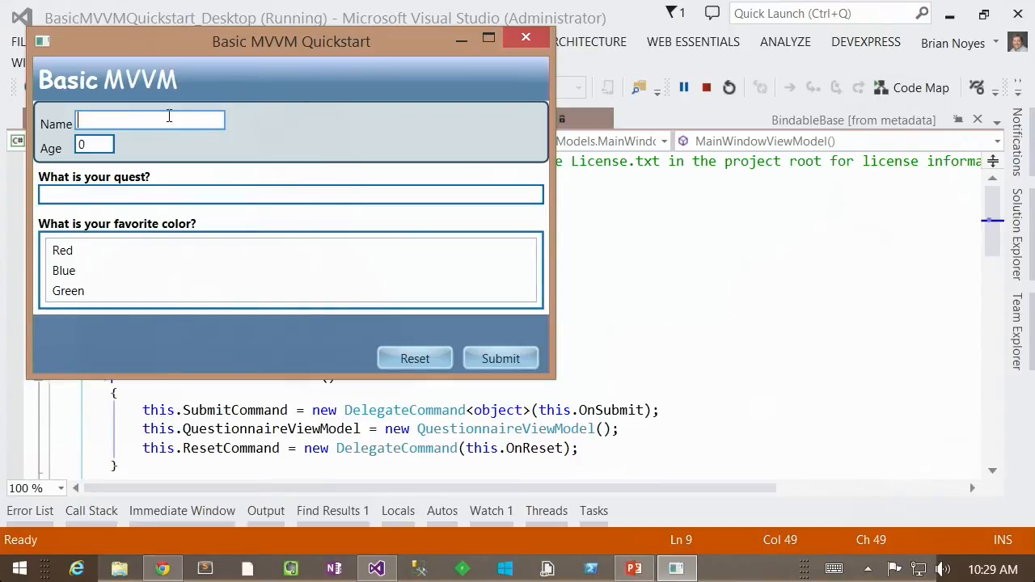
- Answer the quest question with 'Grial' and submit the questionnaire
left_click(62, 250)
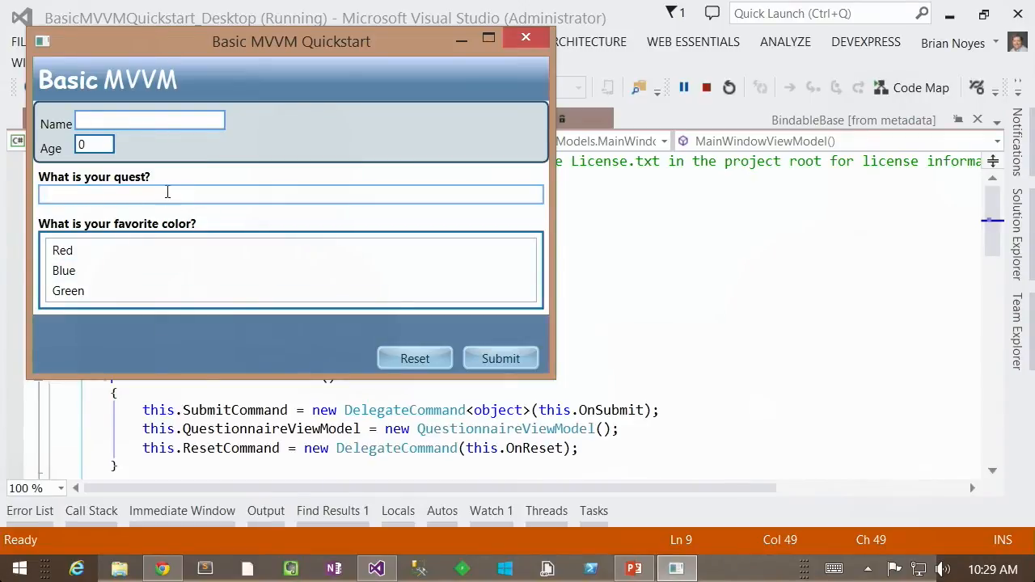
type("Gria")
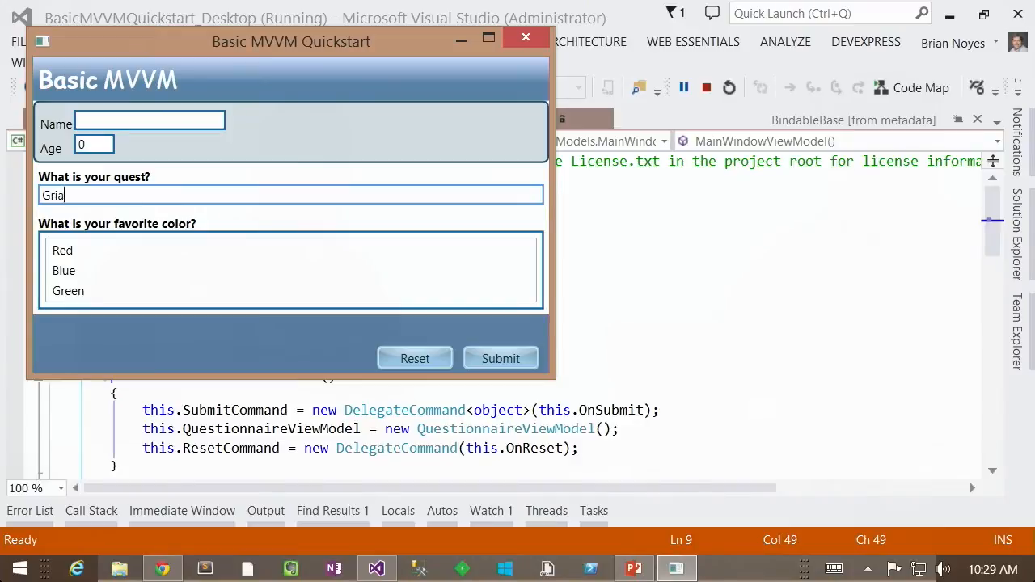
type("l")
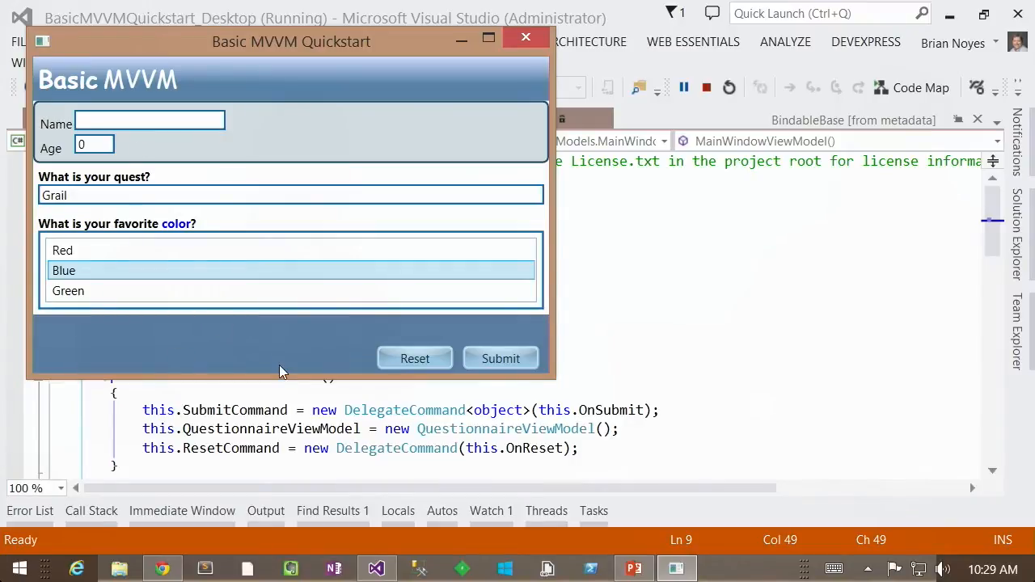
left_click(502, 358)
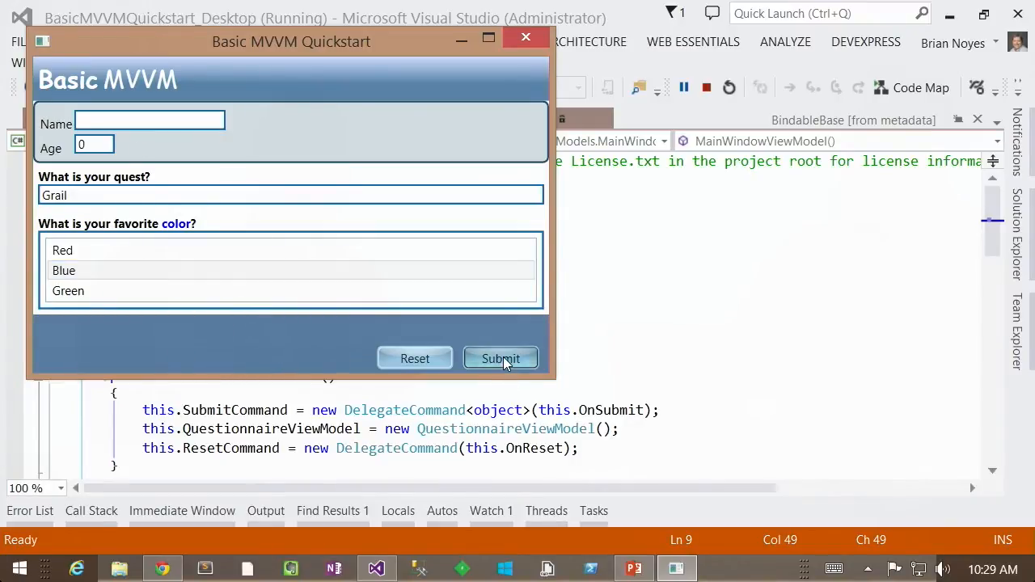
left_click(502, 358)
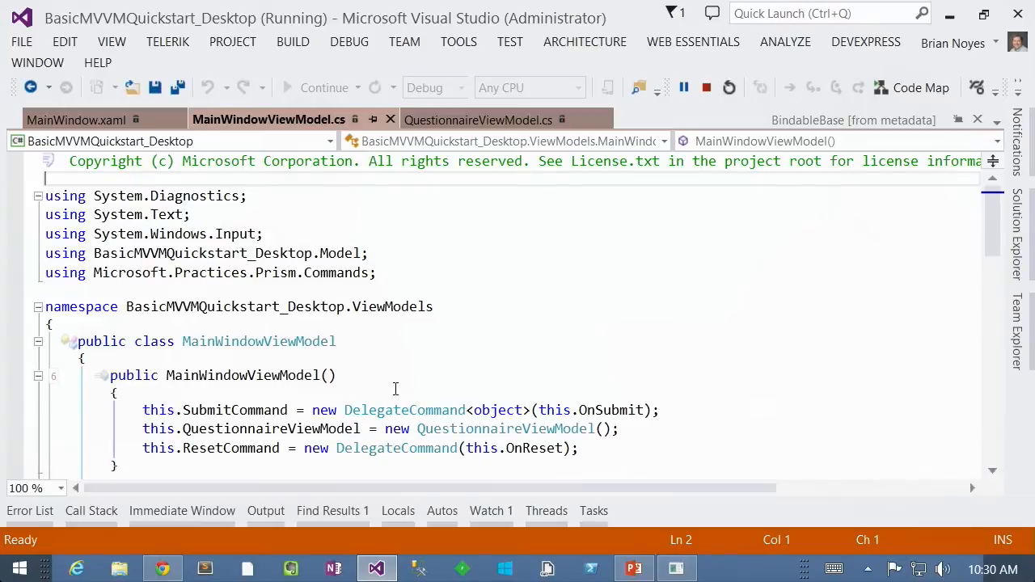
- Scroll through MainWindowViewModel.cs to review the SubmitCommand DelegateCommand creation
scroll("down", 3)
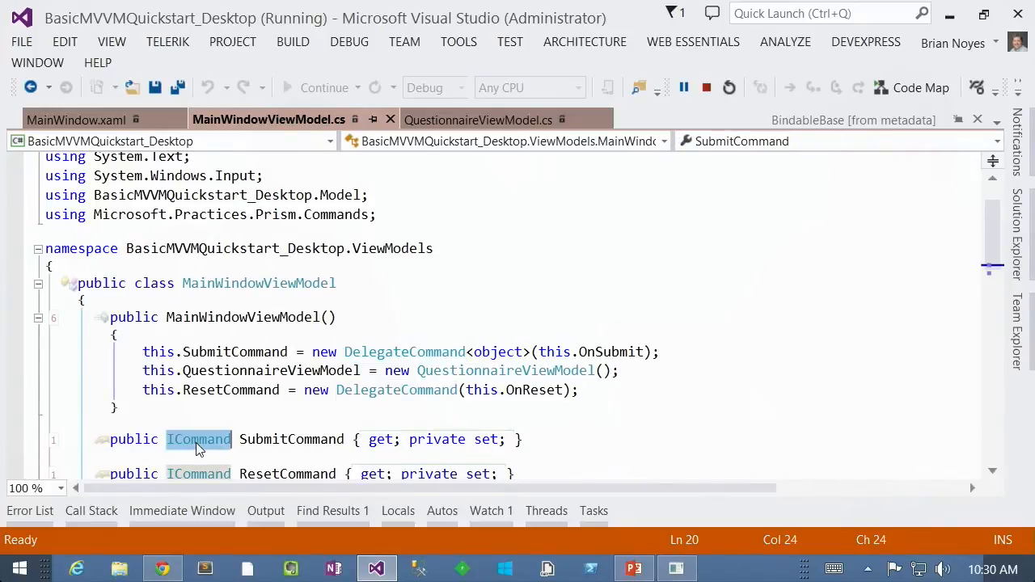
mouse_move(435, 353)
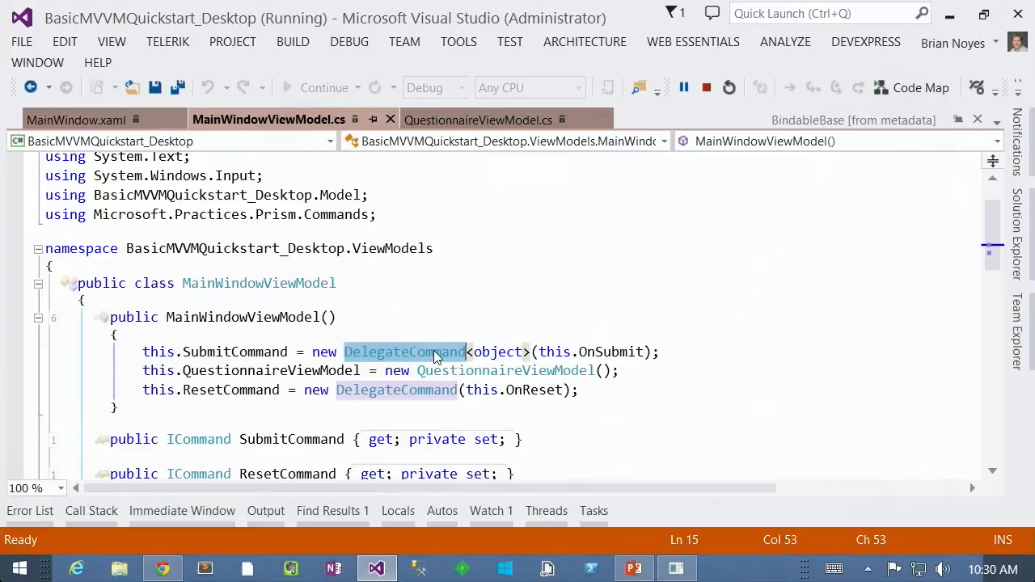
scroll("down", 3)
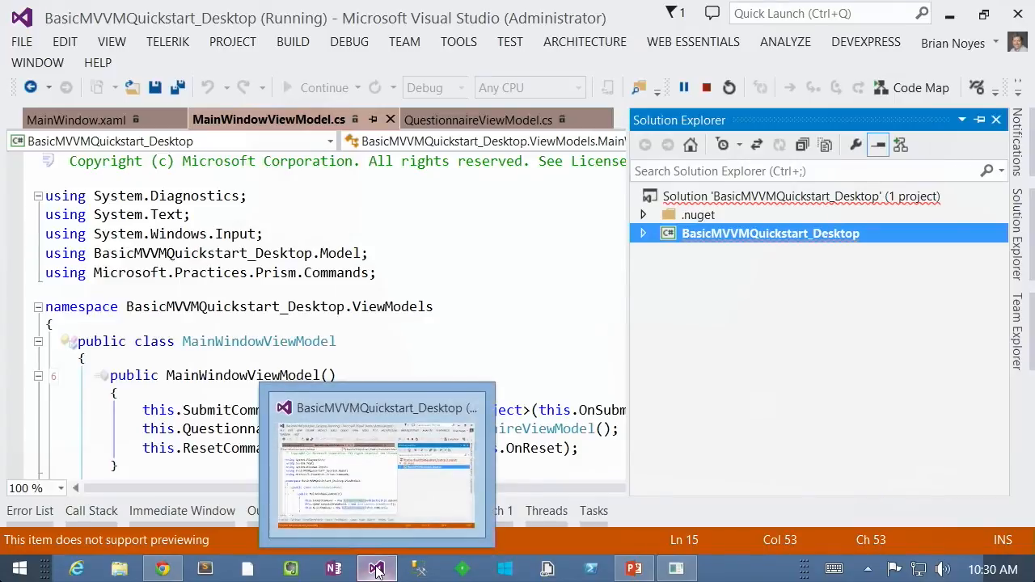
- Switch to the ValidatableBindableBaseDemo solution and highlight the ErrorsContainer class name
right_click(375, 569)
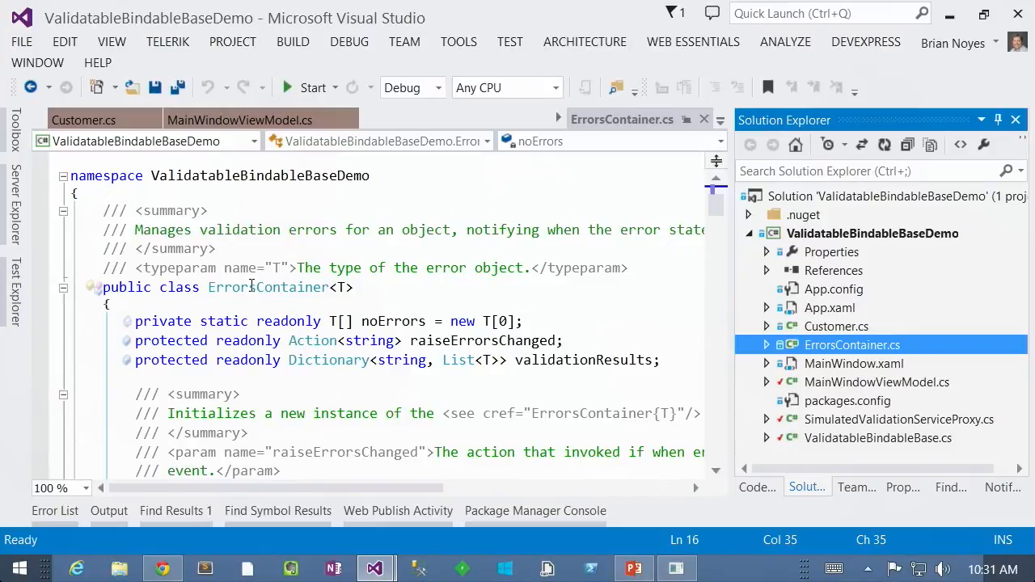
double_click(269, 288)
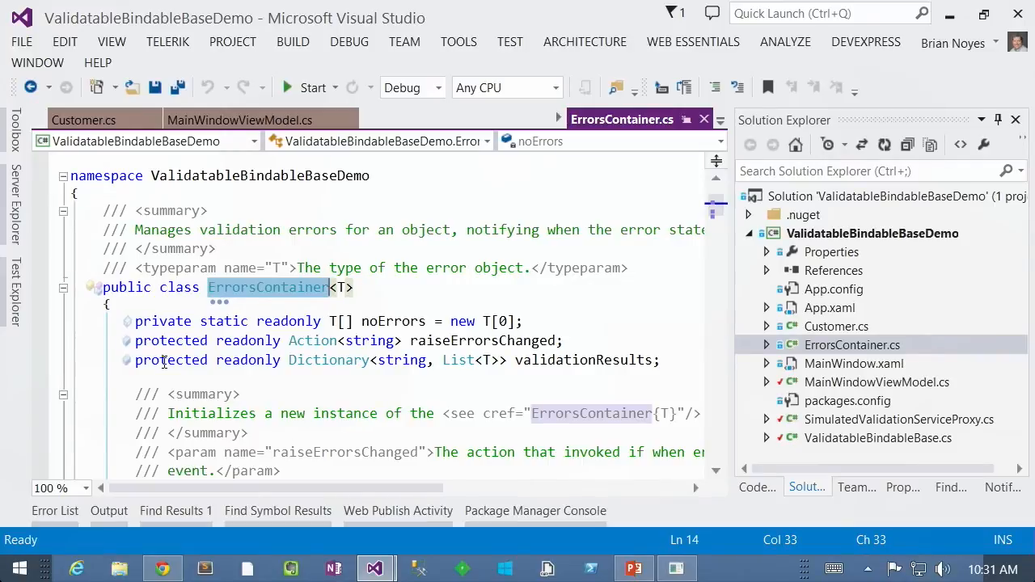
mouse_move(368, 404)
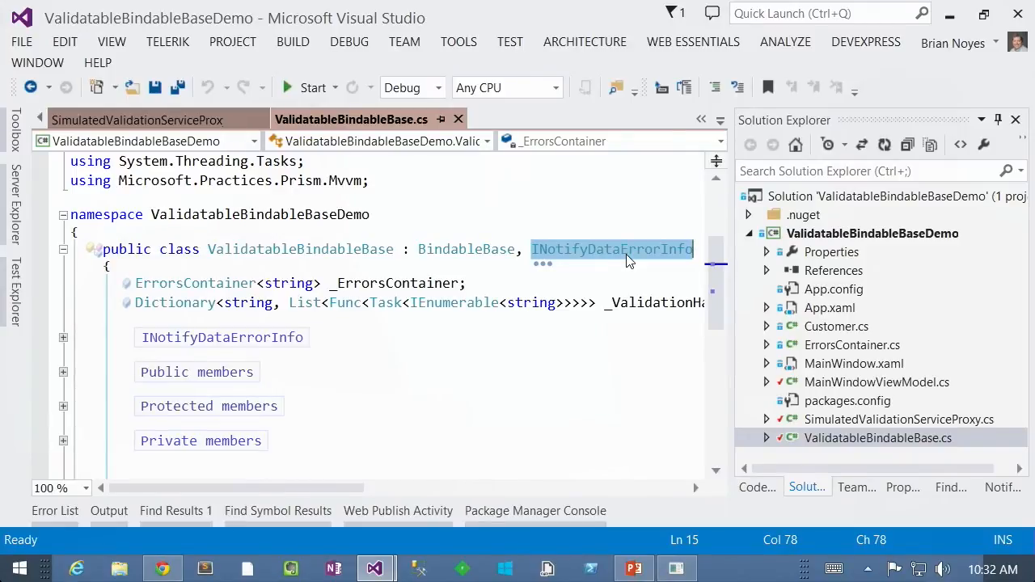
- Build and run the ValidatableBindableBase validation demo
left_click(314, 87)
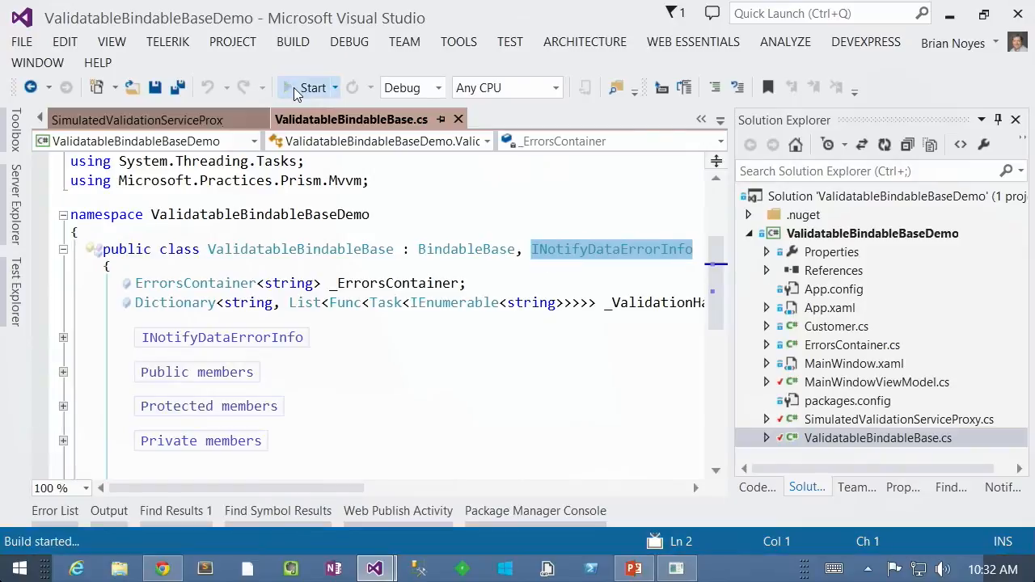
- Enter Brian Noyes as the first and last name in the running demo
left_click(312, 88)
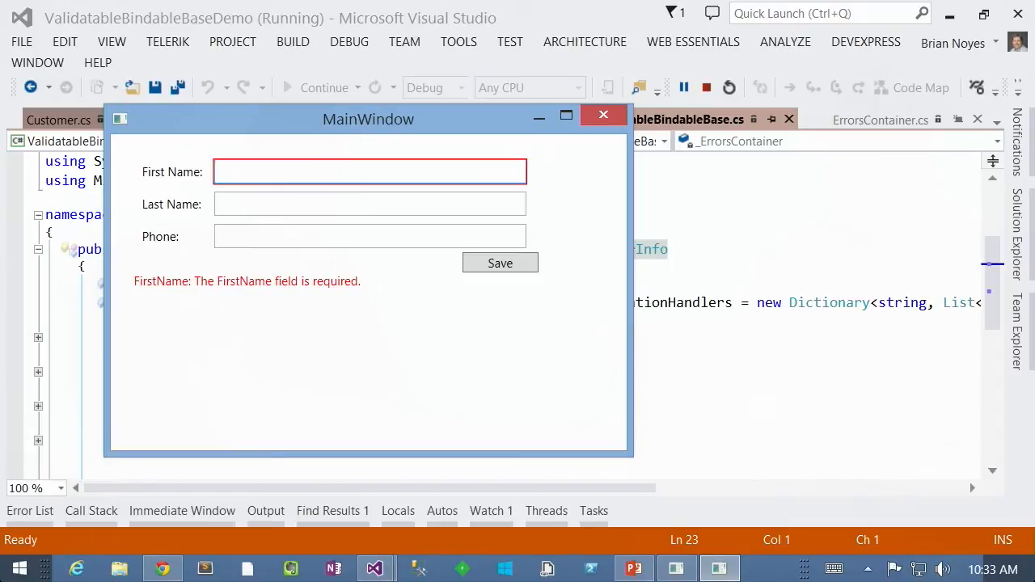
left_click(369, 171)
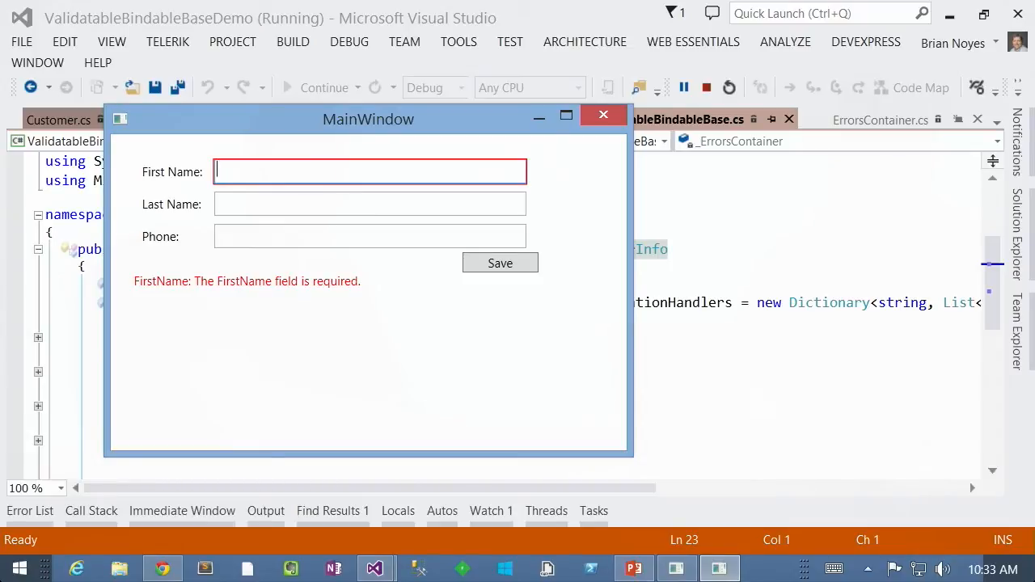
type("Brian")
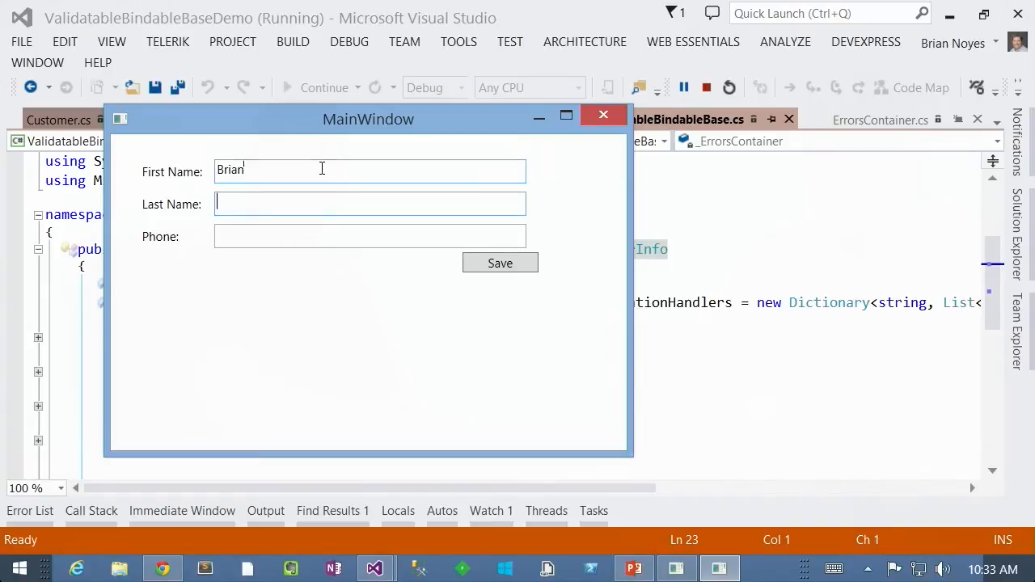
type("Noyes")
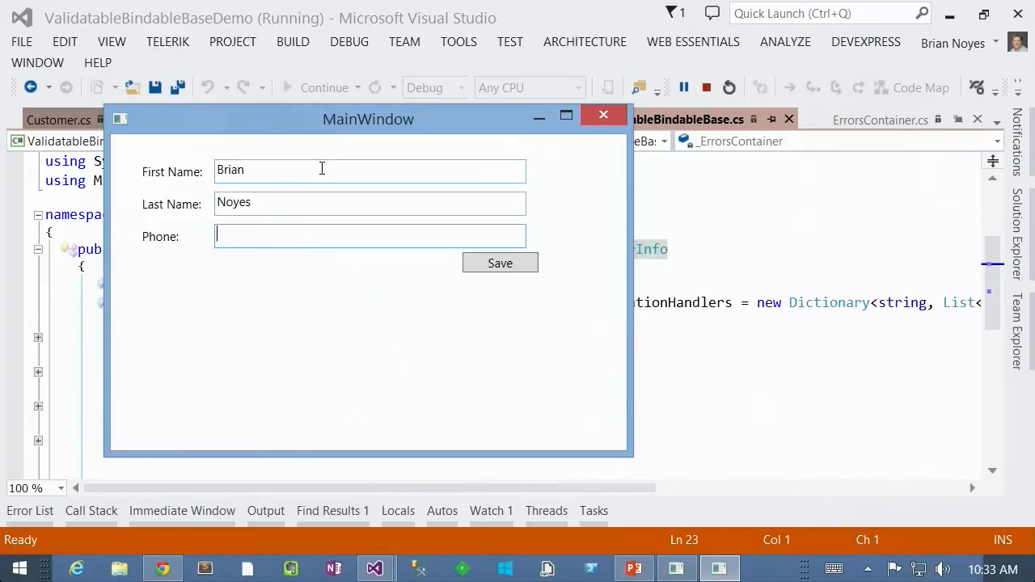
- Enter the phone number 760-555-122 after the 703 area code is rejected
type("703")
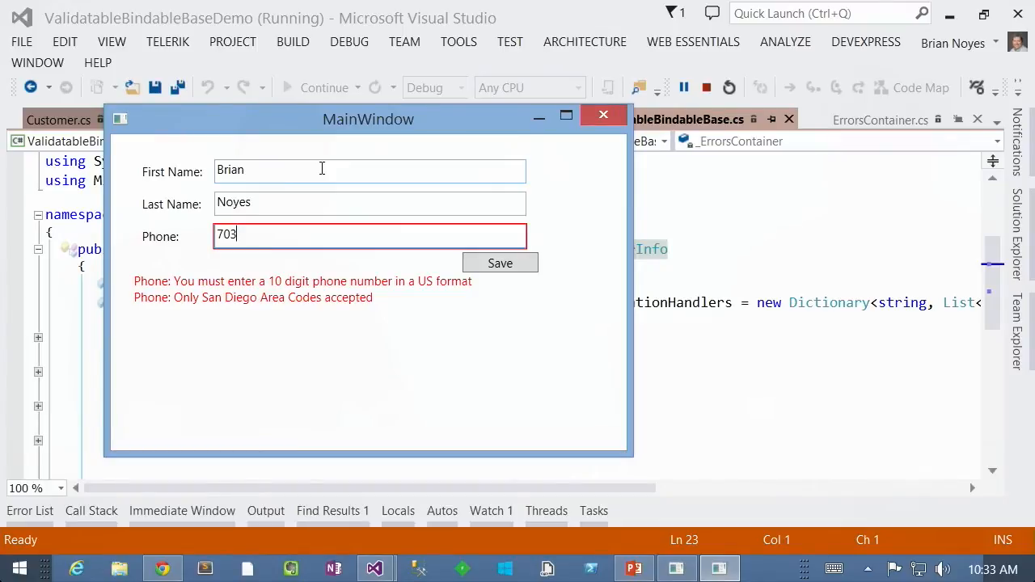
key("BackSpace")
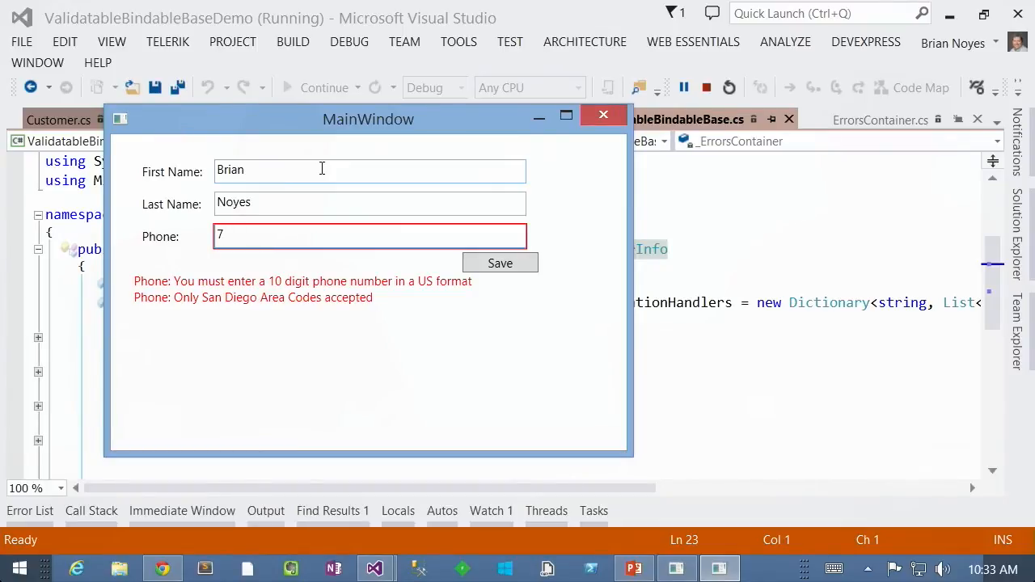
type("60")
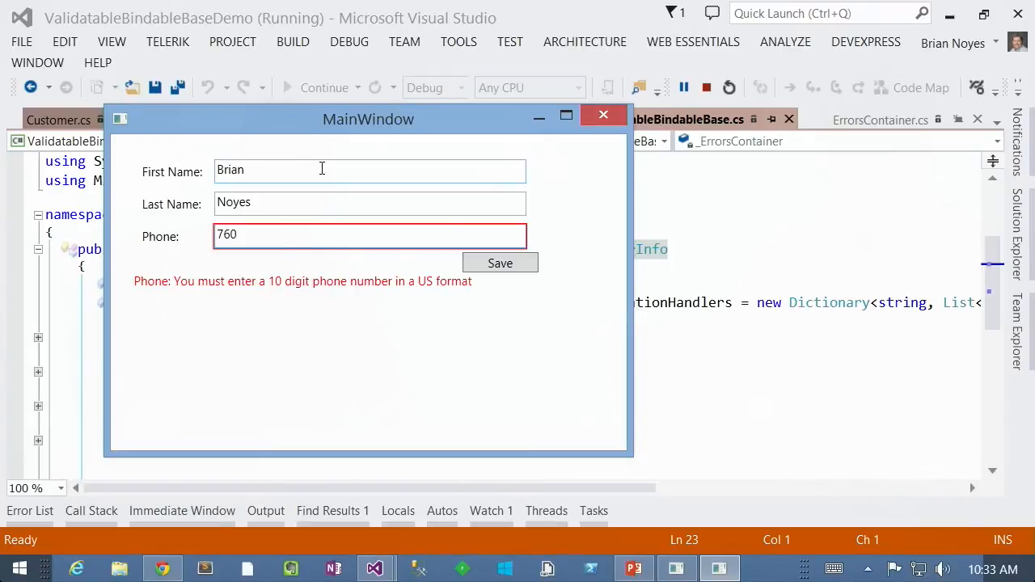
type("-")
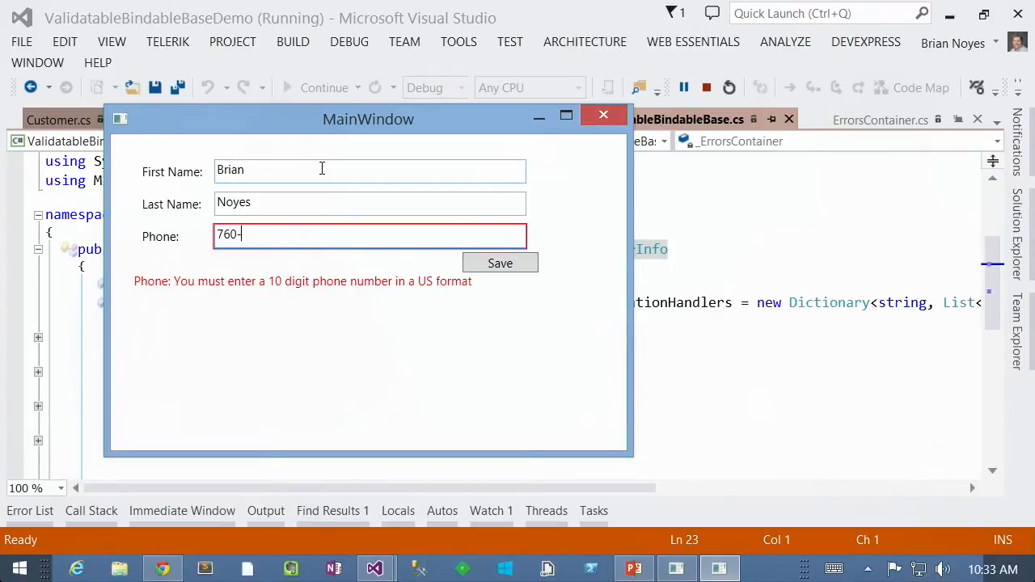
type("555")
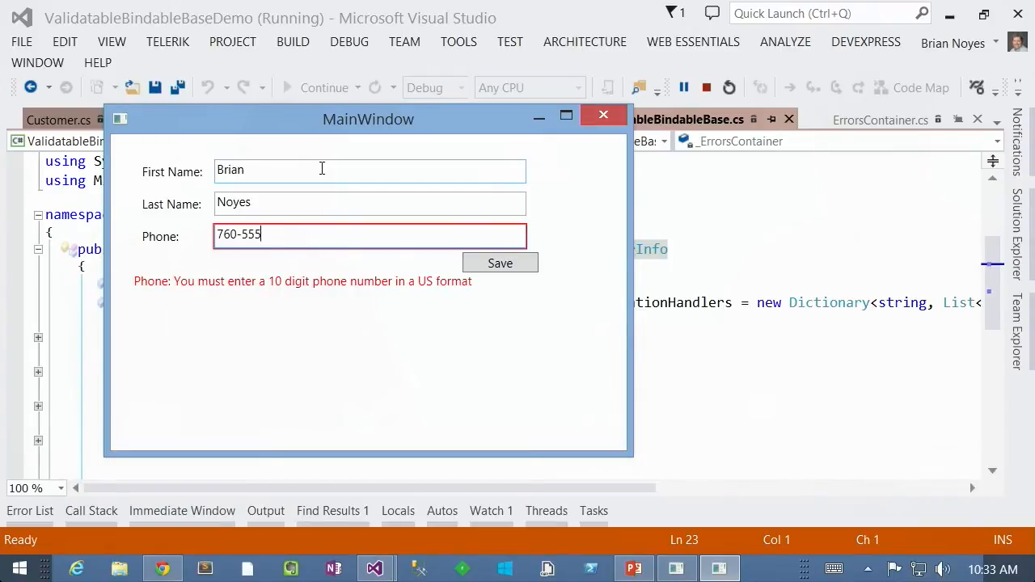
type("-")
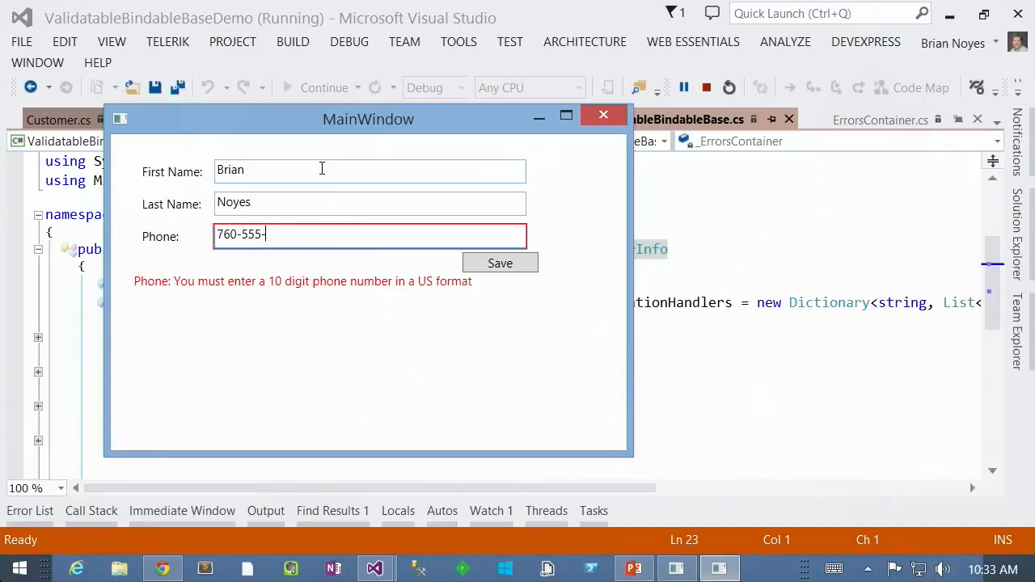
type("122")
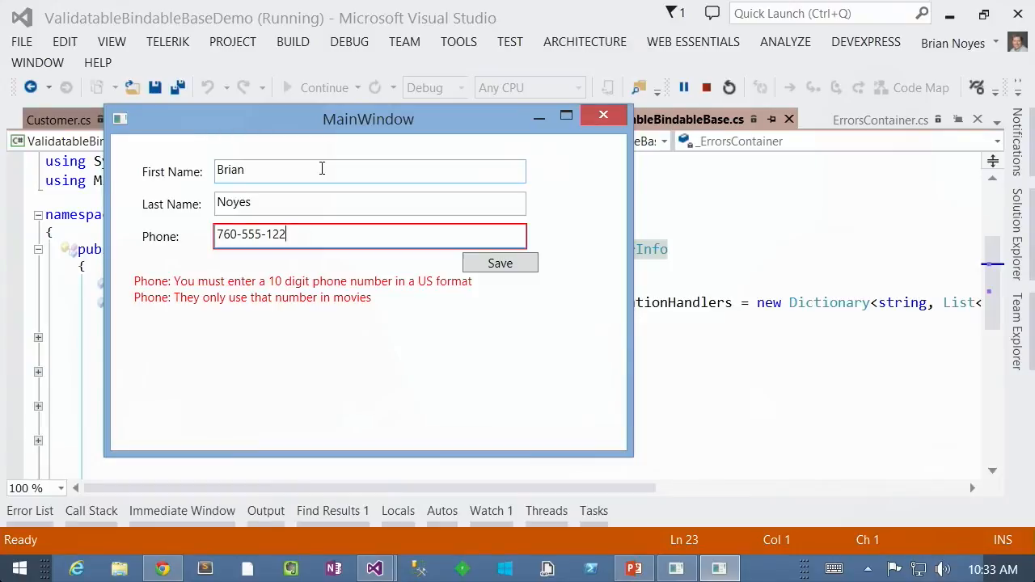
- Shorten the phone number to 760 to trigger validation errors, then close the demo window
key("BackSpace")
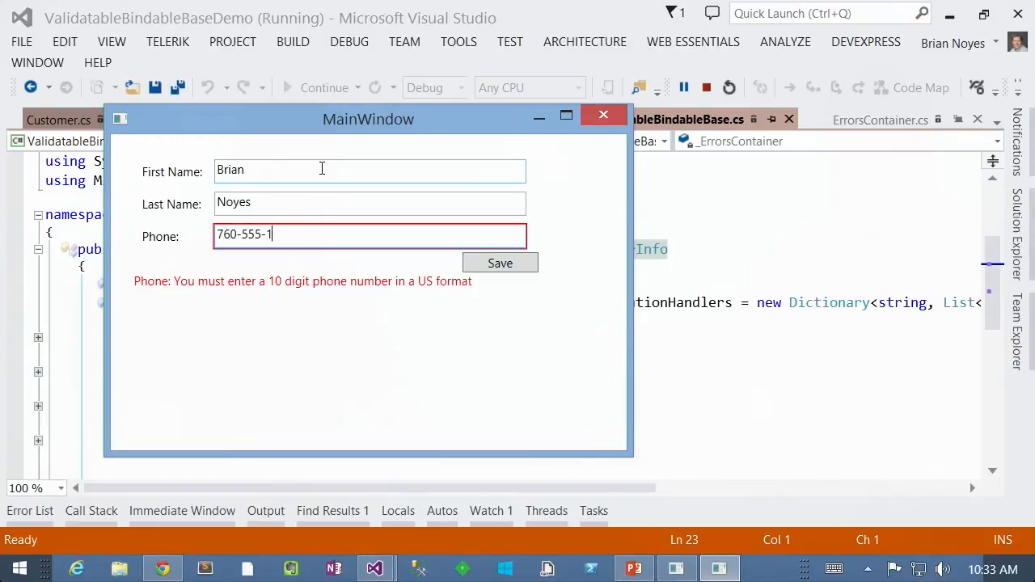
key("BackSpace")
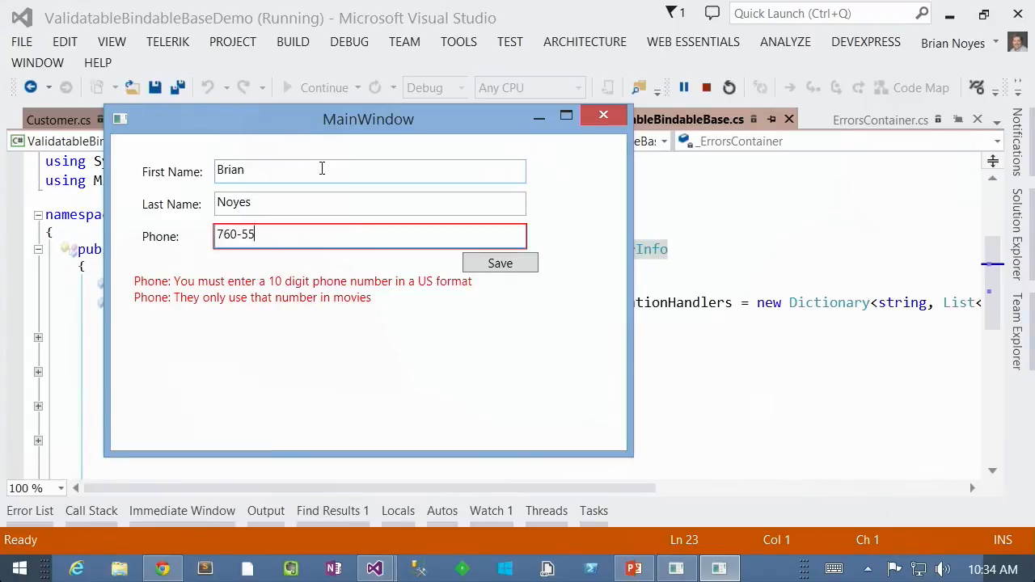
key("BackSpace")
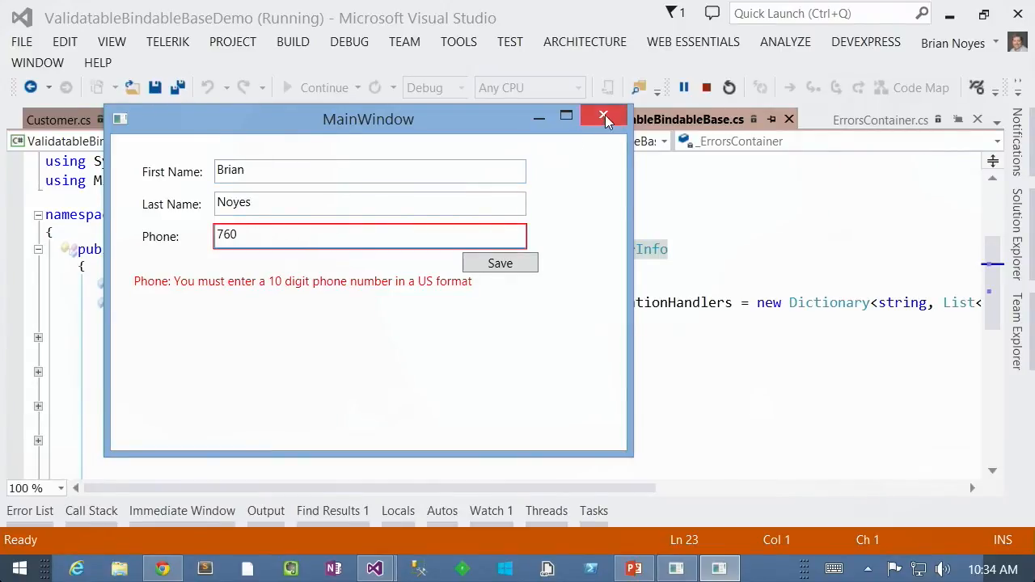
left_click(604, 119)
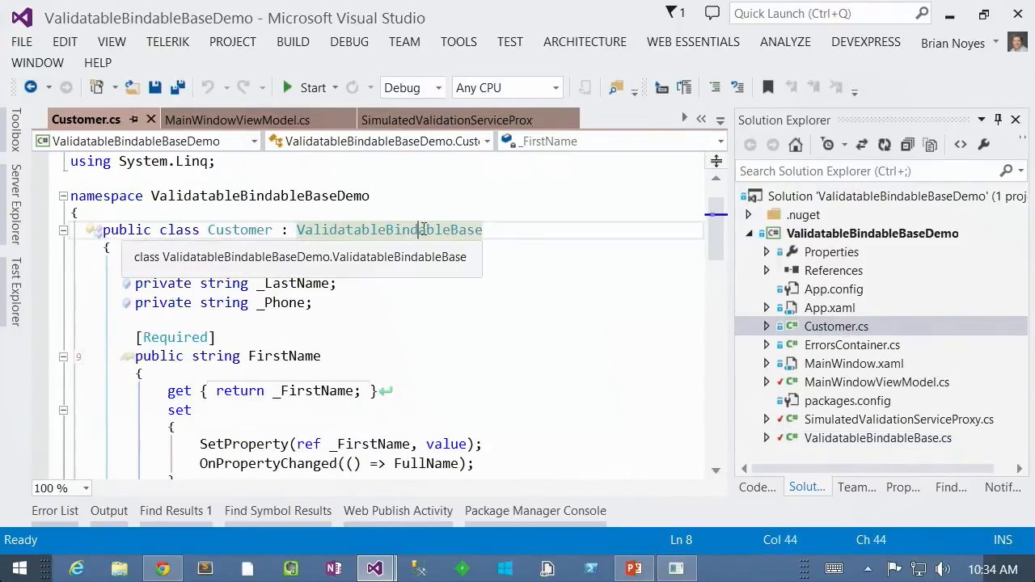
- Review the Required and RegularExpression attributes on Customer.cs properties, ending at MainWindowViewModel.cs
double_click(388, 230)
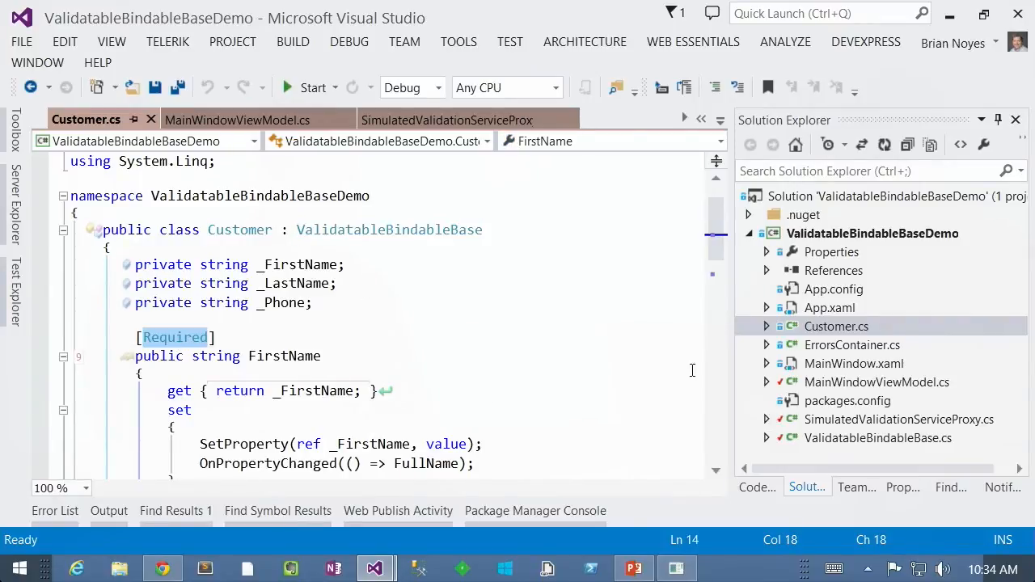
scroll("down", 3)
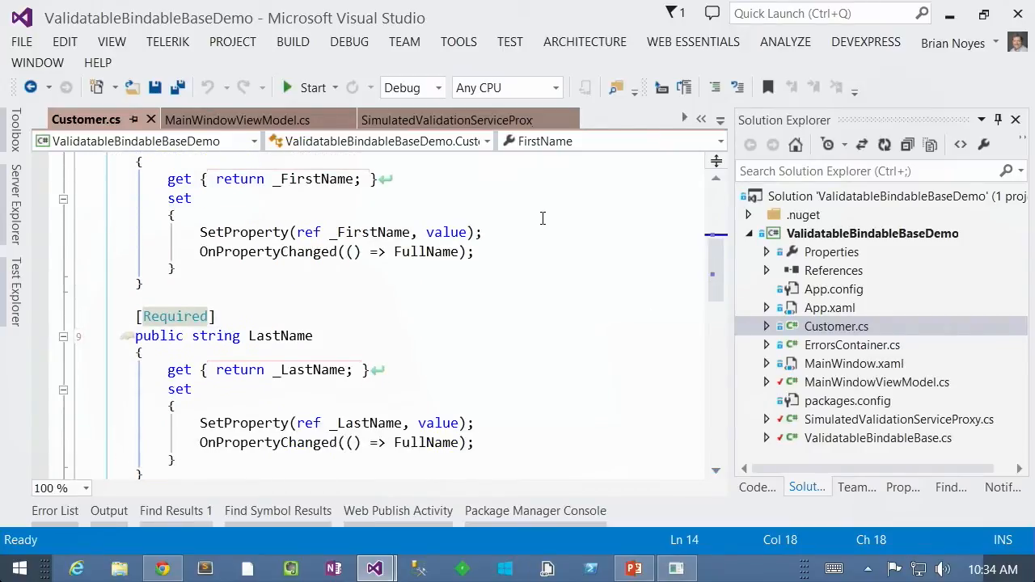
mouse_move(728, 428)
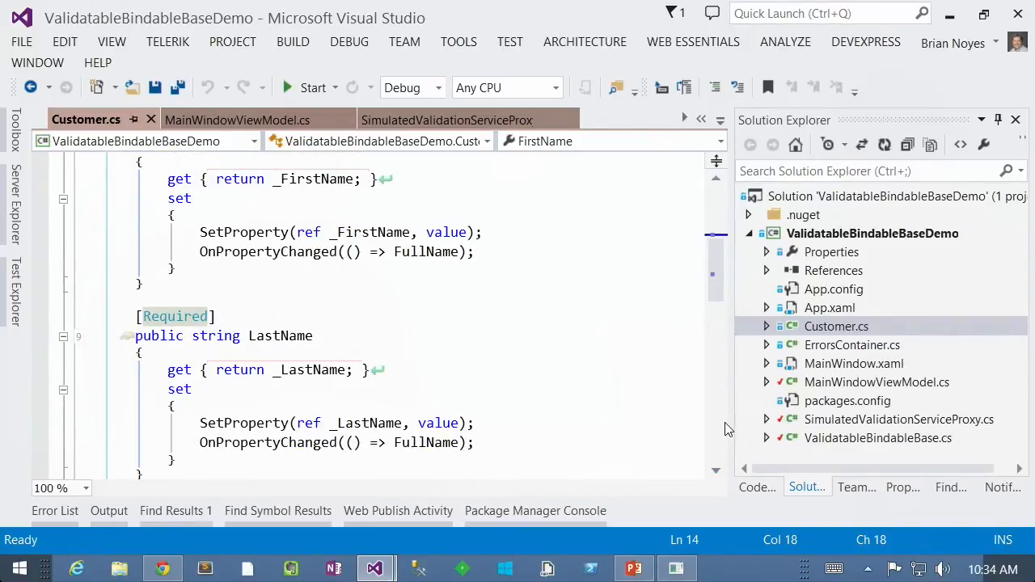
scroll("down", 3)
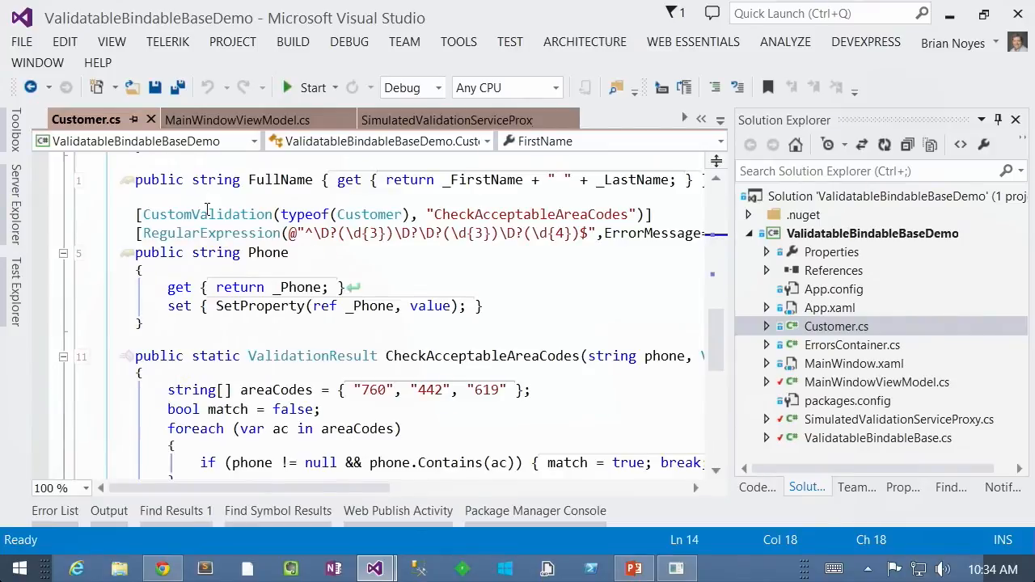
double_click(207, 214)
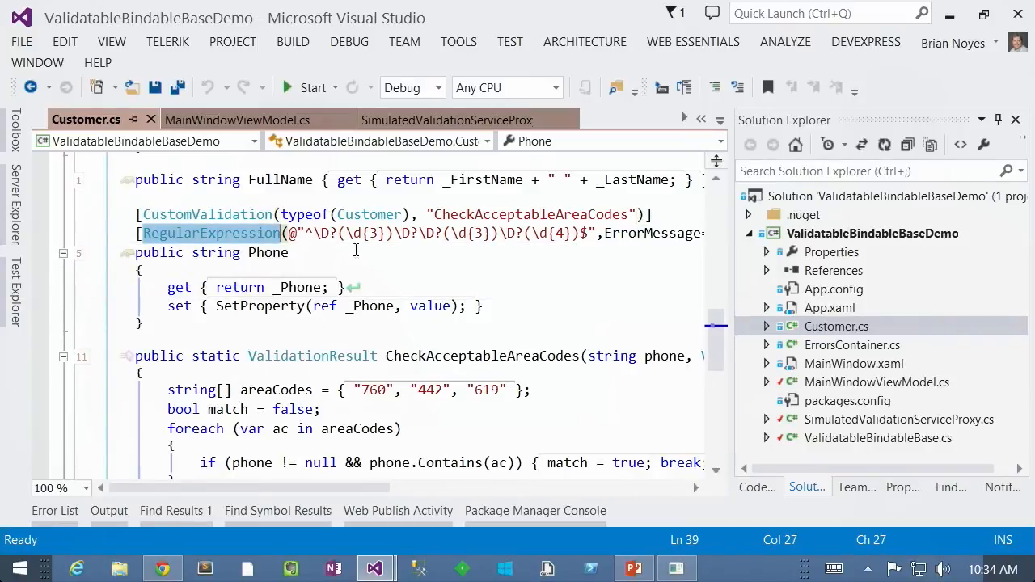
mouse_move(413, 233)
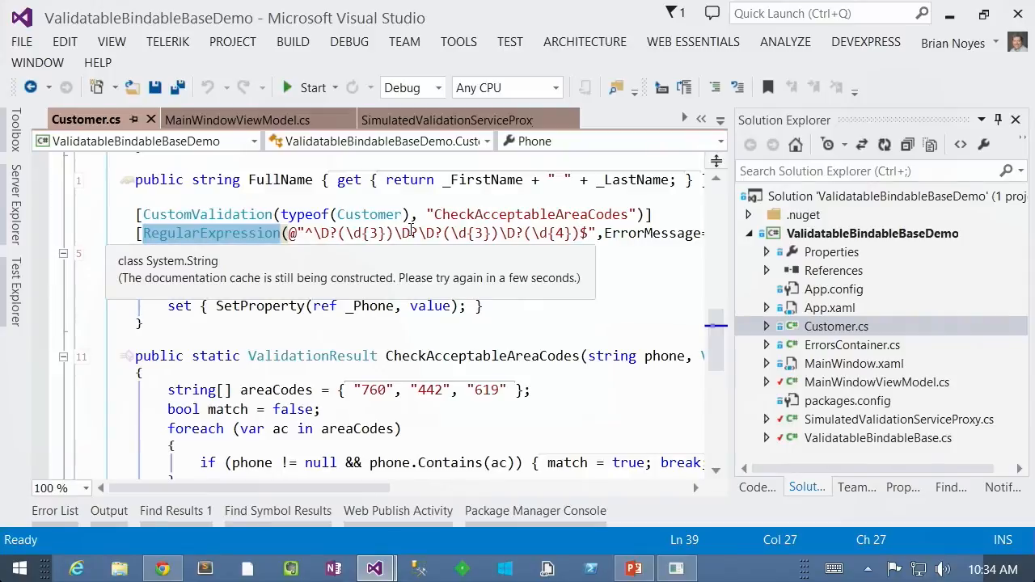
mouse_move(465, 382)
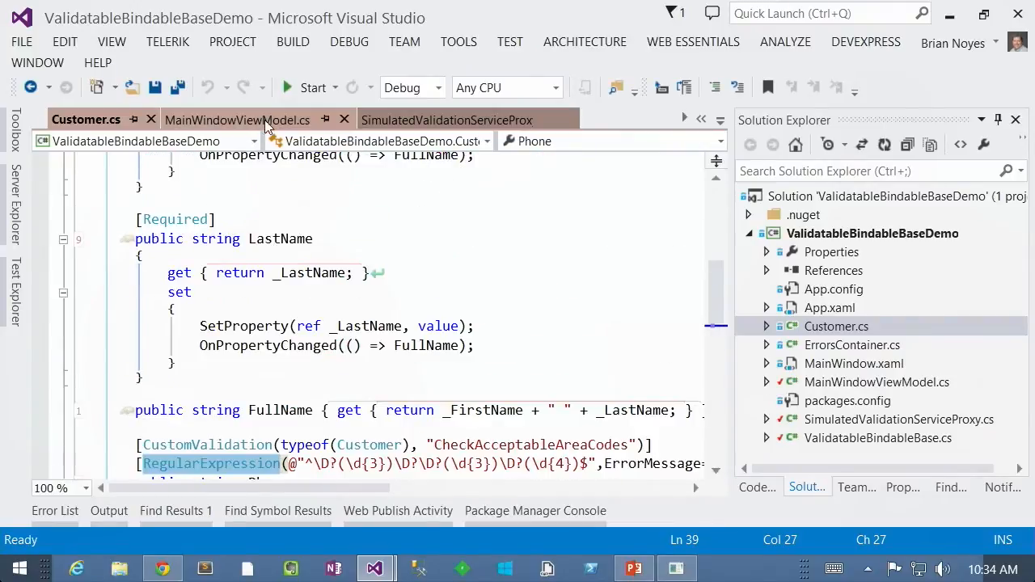
left_click(236, 120)
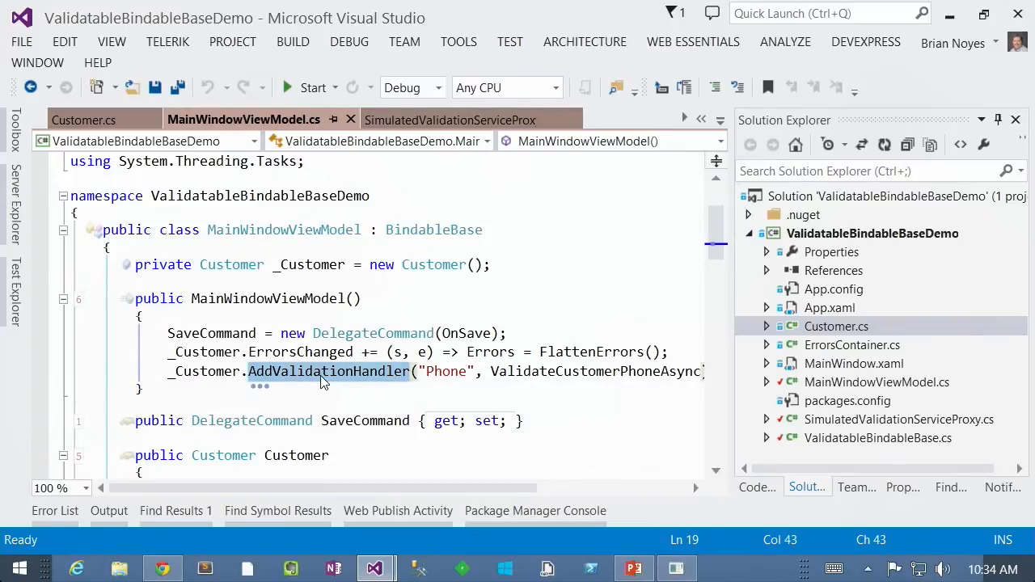
- Review the Phone validation handler and ValidateCustomerPhoneAsync errors, then return to the PowerPoint slides
double_click(595, 371)
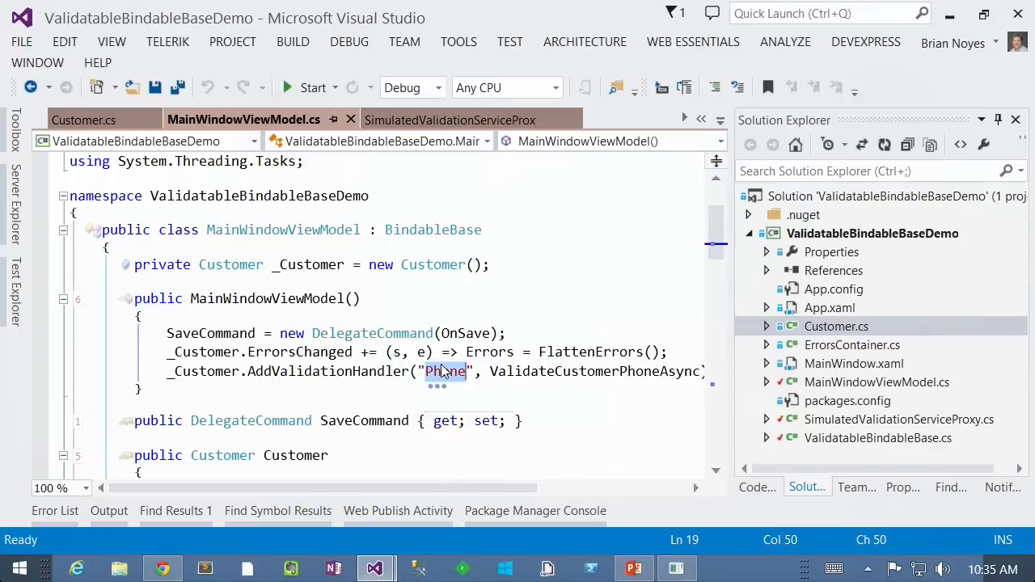
scroll("down", 3)
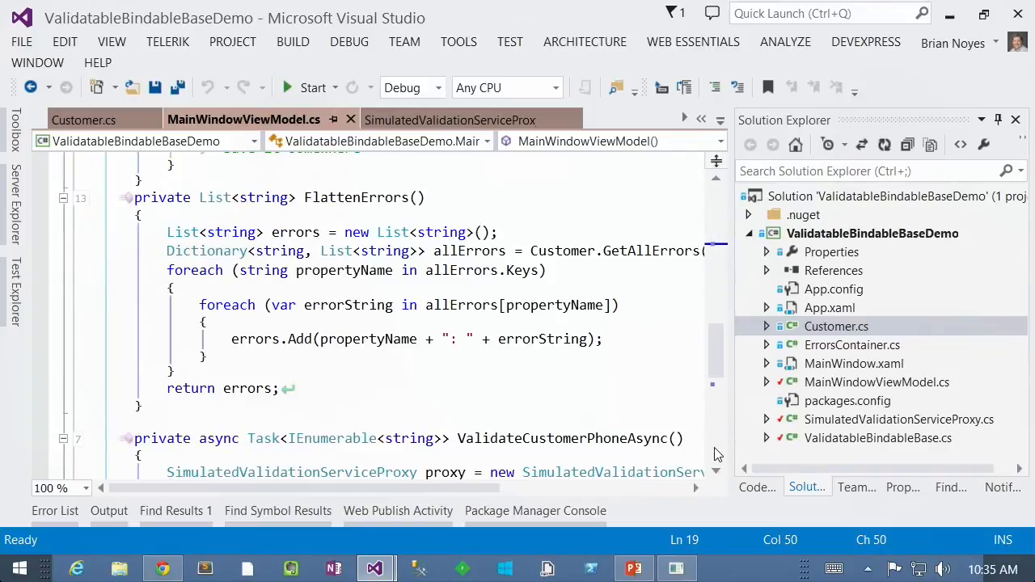
scroll("down", 3)
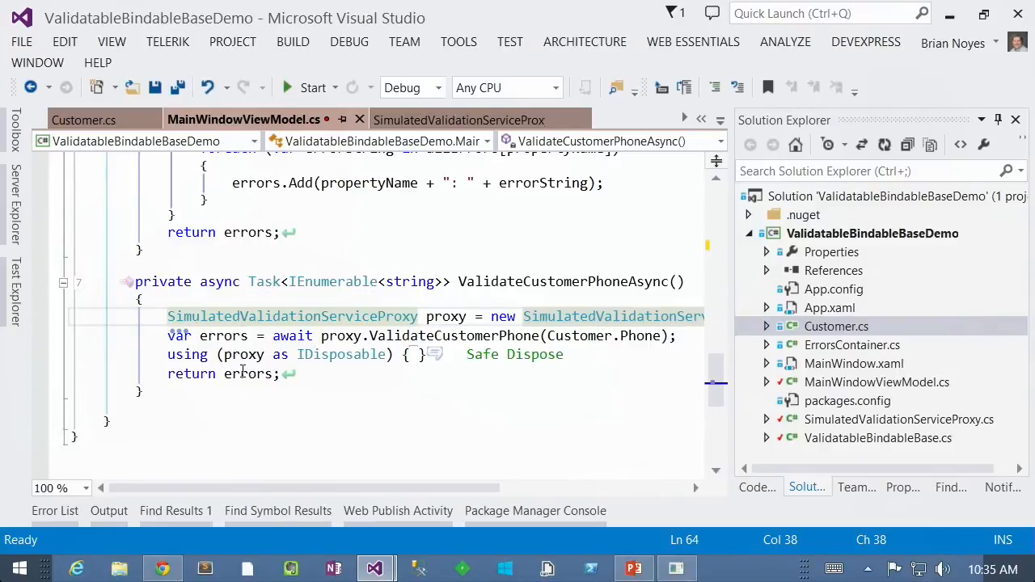
left_click(246, 376)
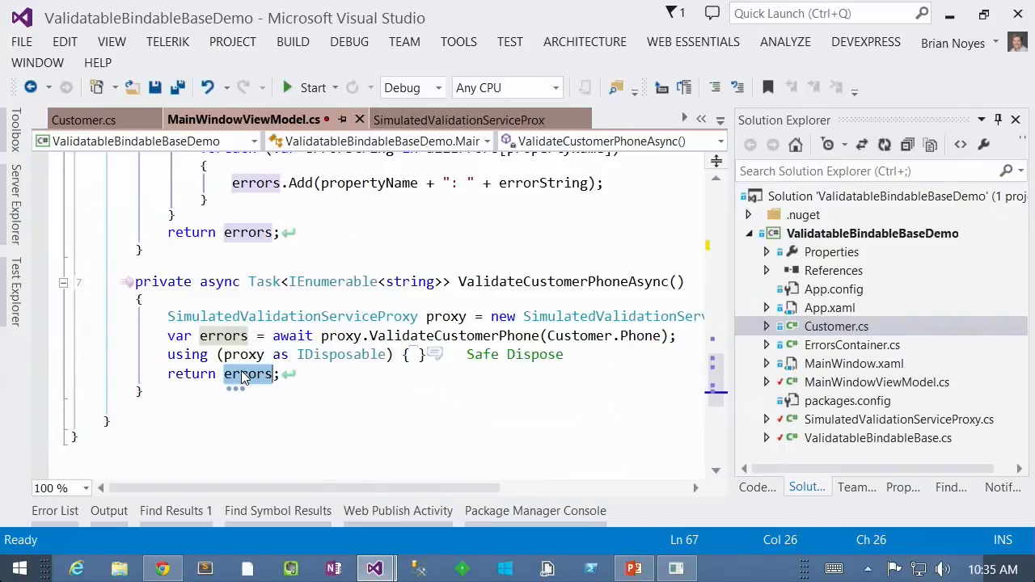
mouse_move(821, 401)
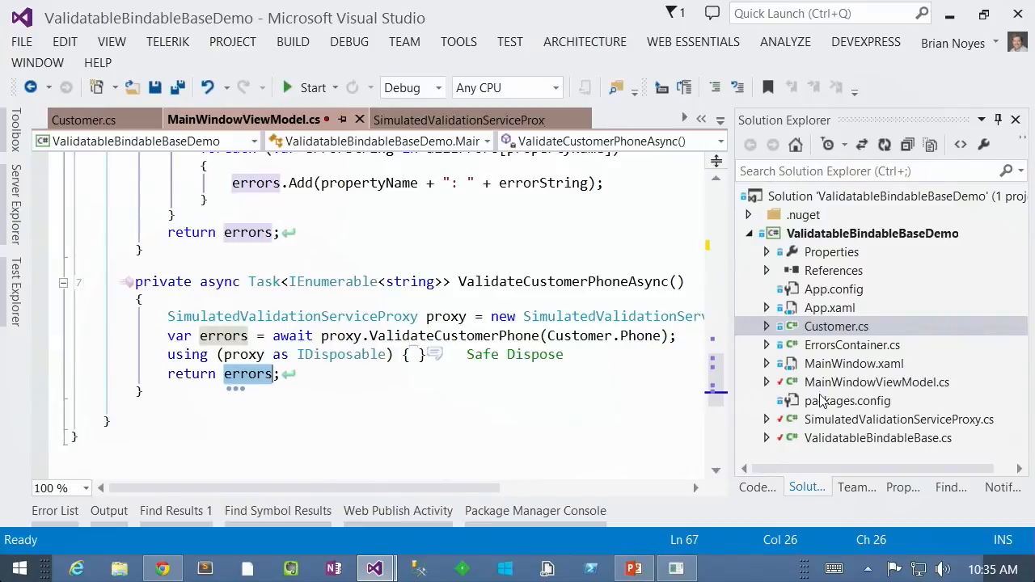
mouse_move(849, 369)
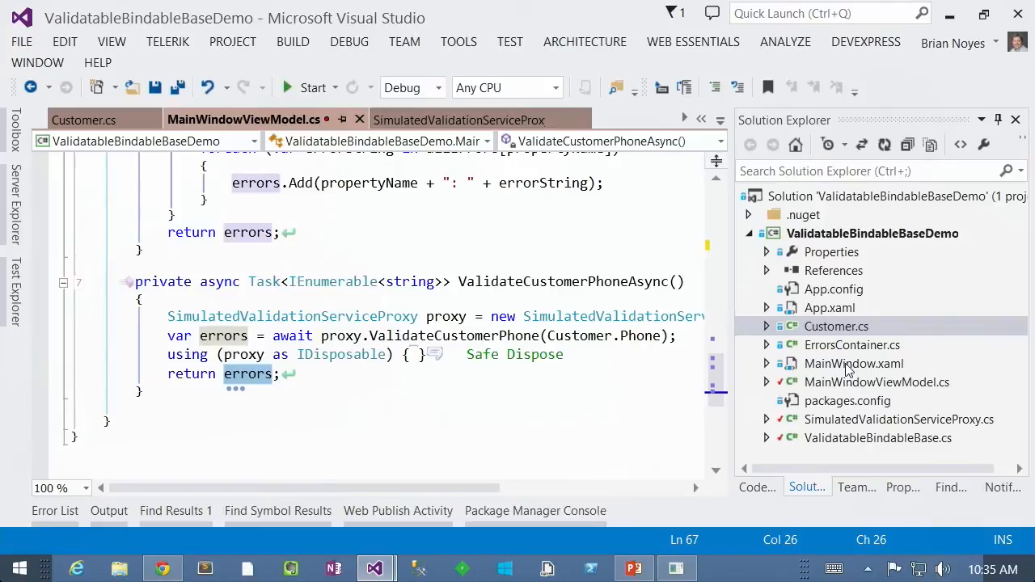
left_click(635, 569)
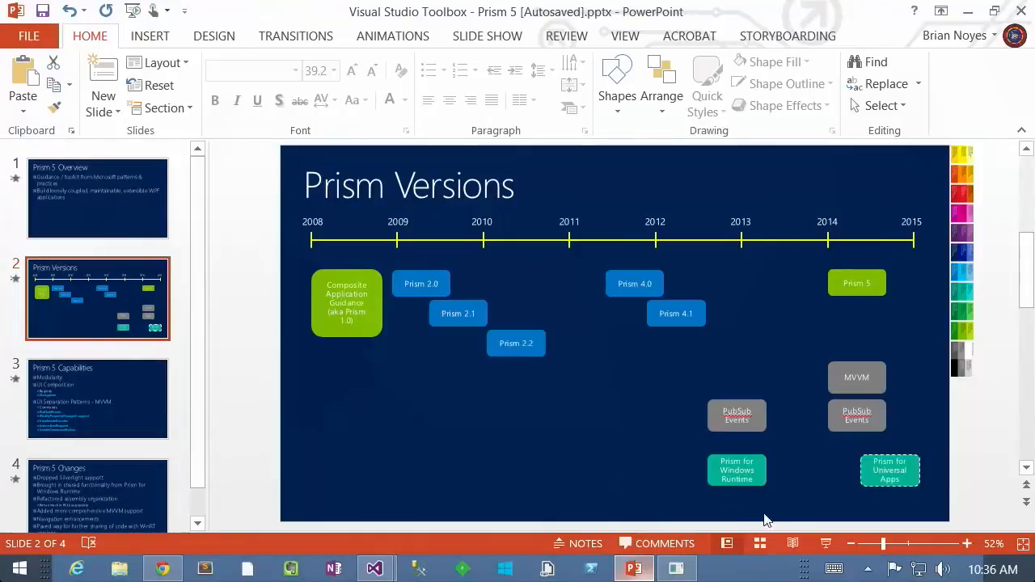